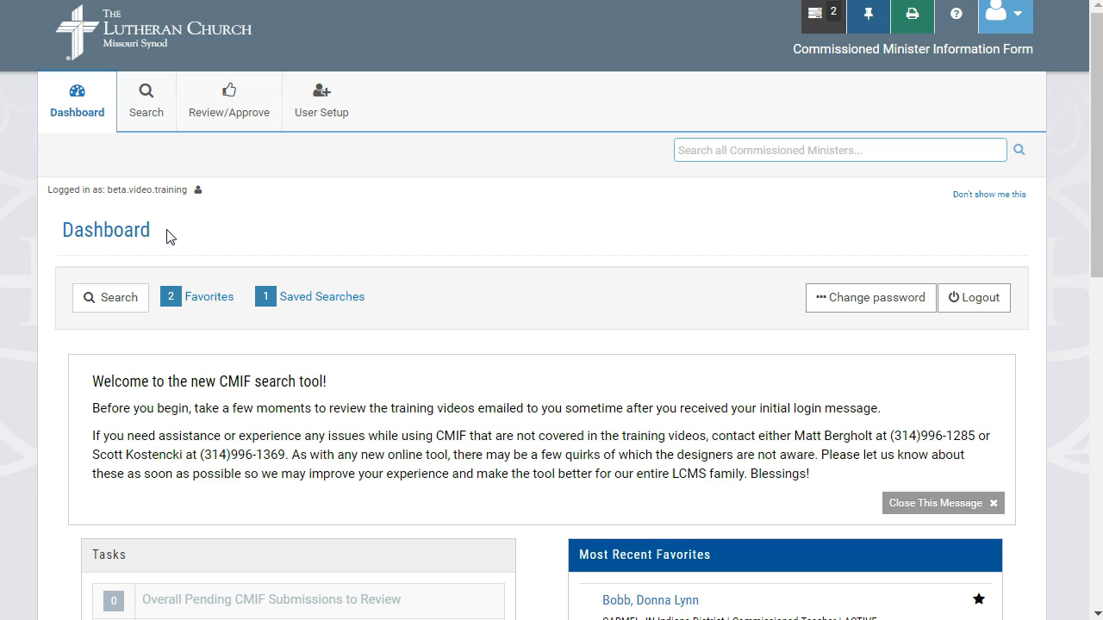
mouse_move(720, 548)
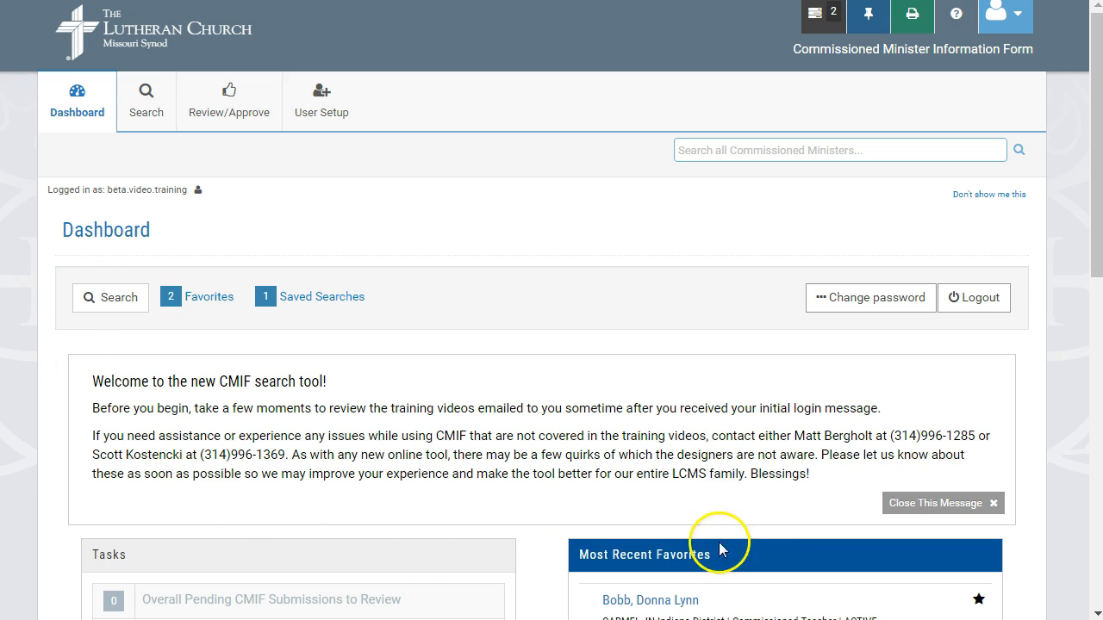
mouse_move(404, 521)
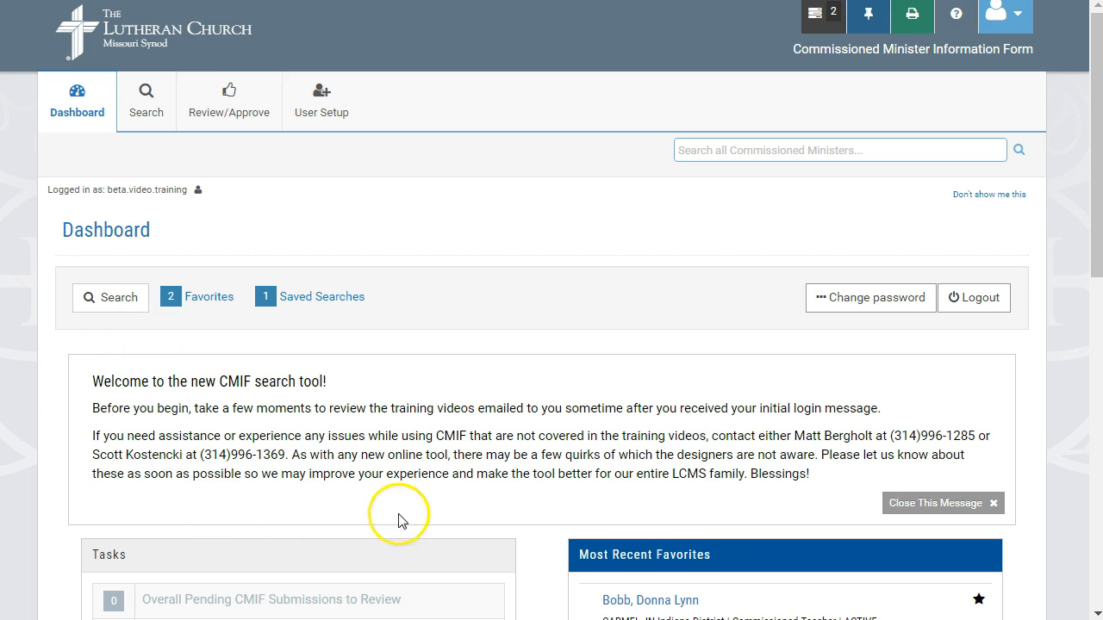
mouse_move(726, 520)
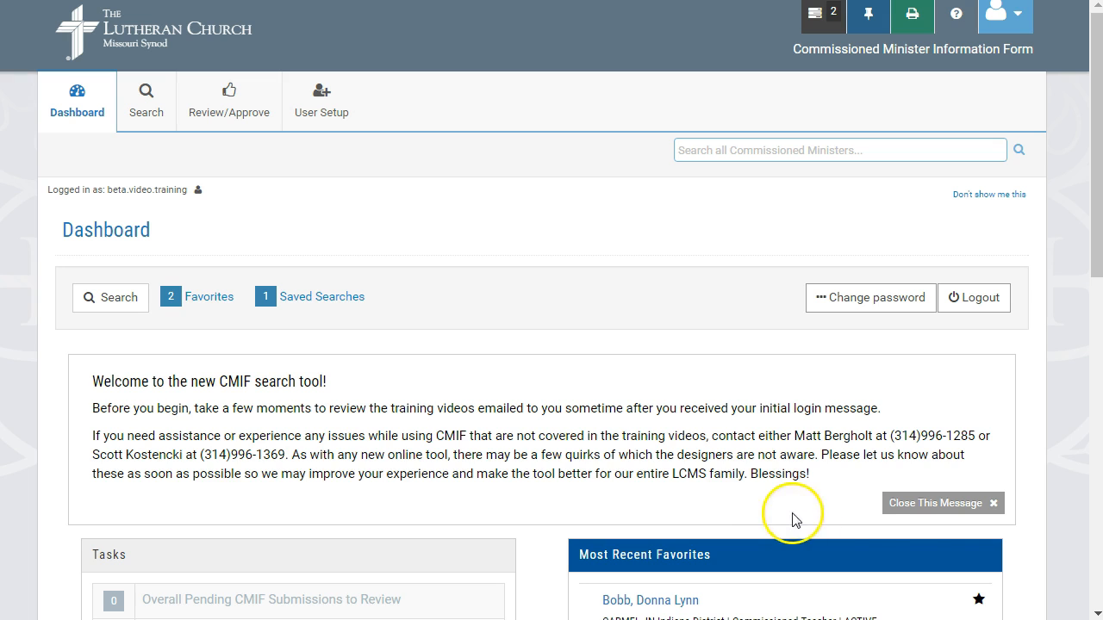
mouse_move(1020, 532)
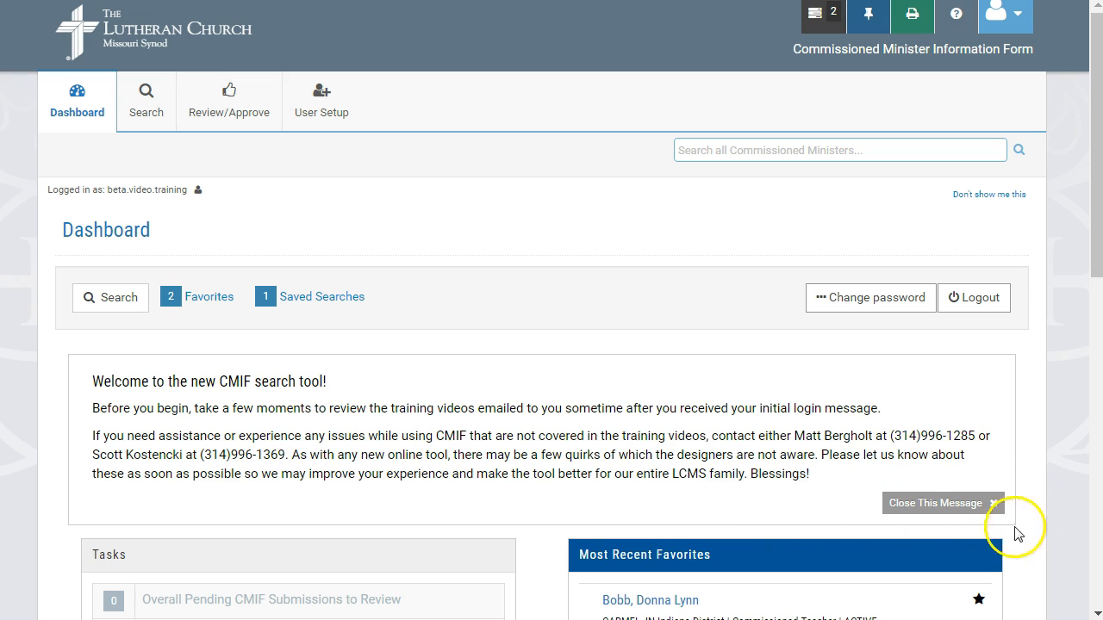
mouse_move(792, 510)
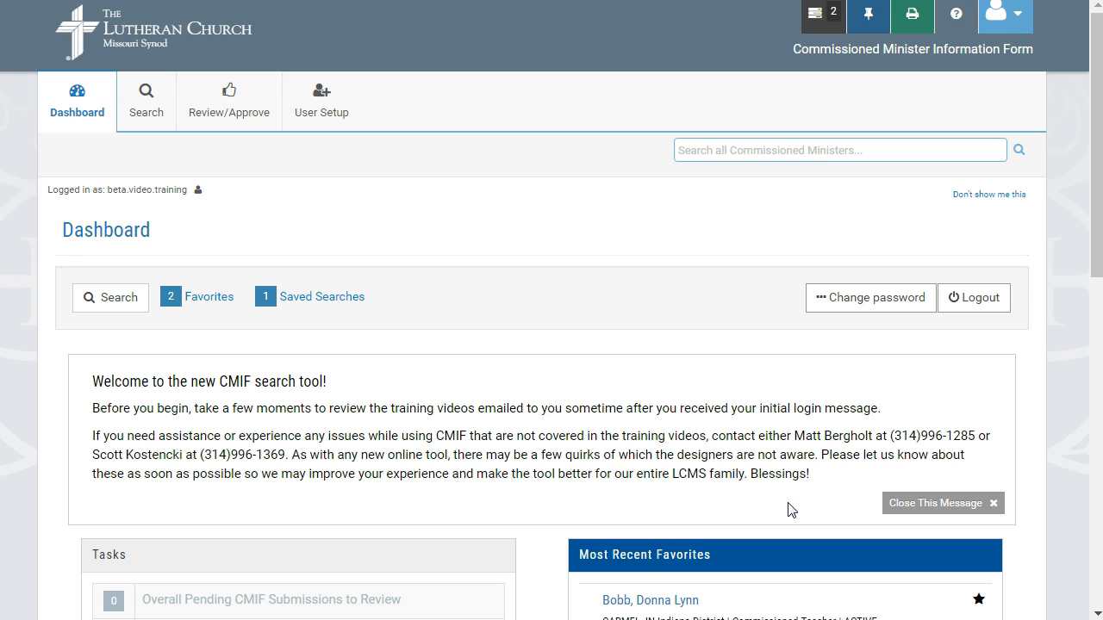
mouse_move(1082, 234)
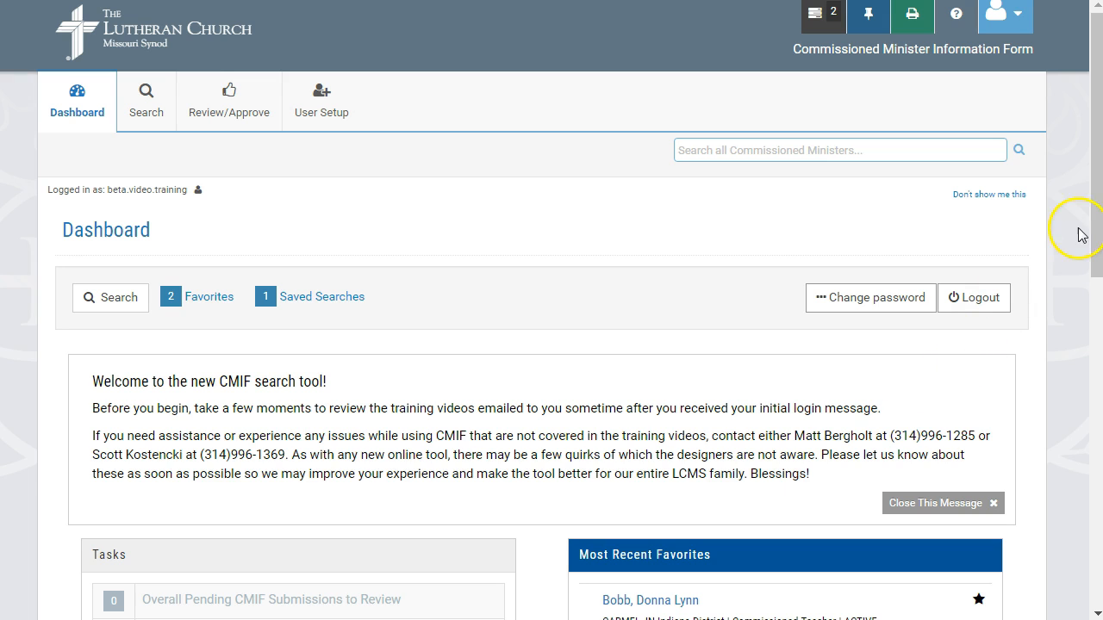
Scroll down the dashboard to bring the Tasks, List Counts, Favorites and Saved Searches panels into view
scroll(down, 3)
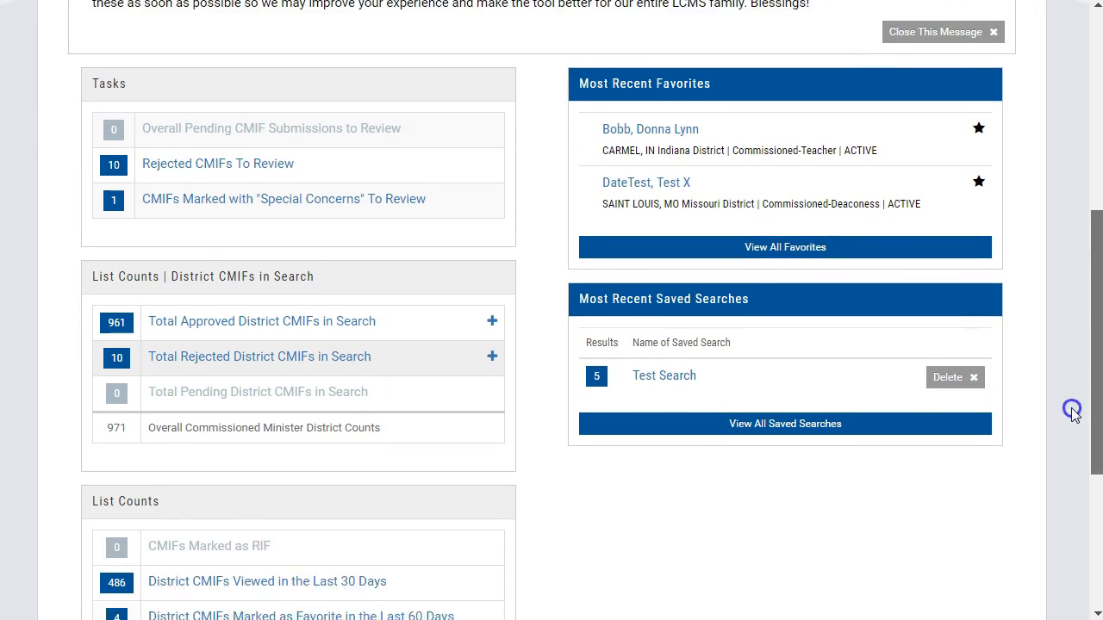
scroll(down, 3)
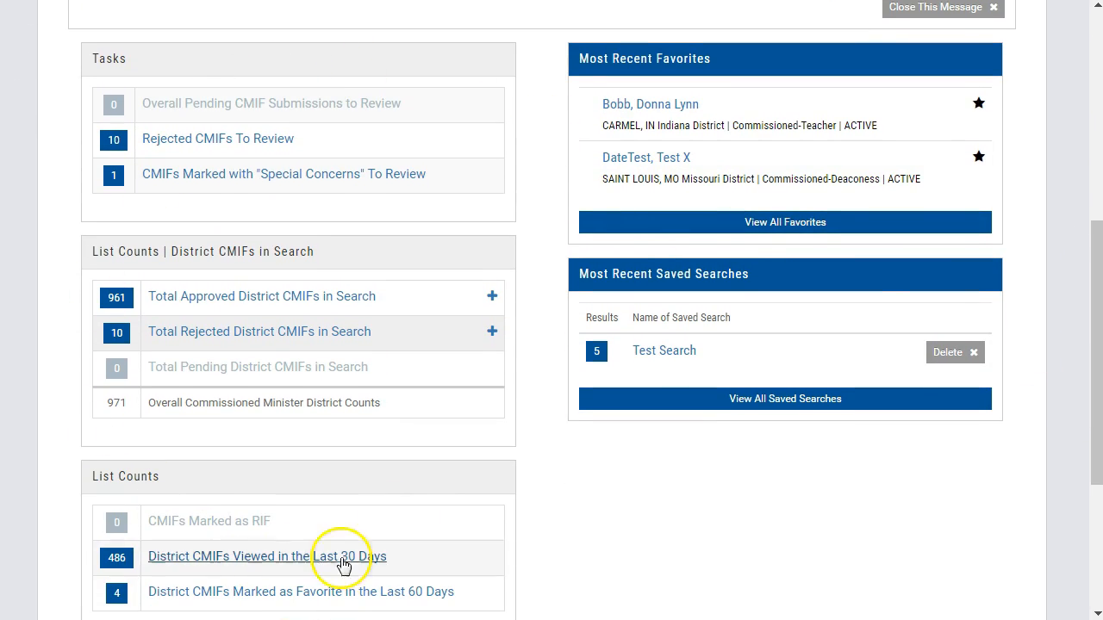
mouse_move(386, 613)
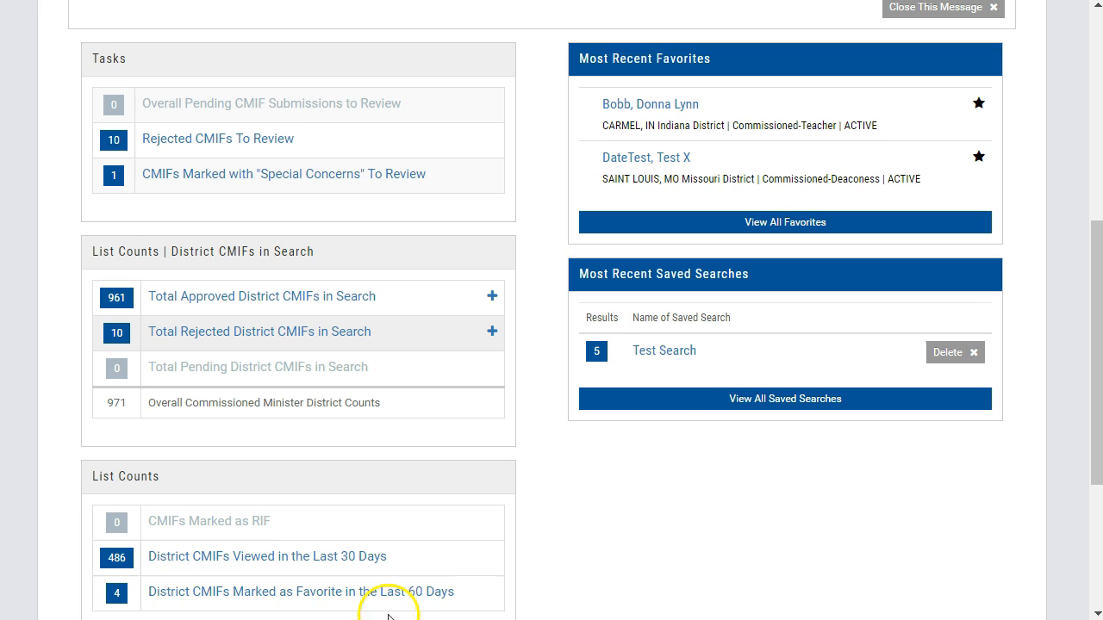
mouse_move(531, 366)
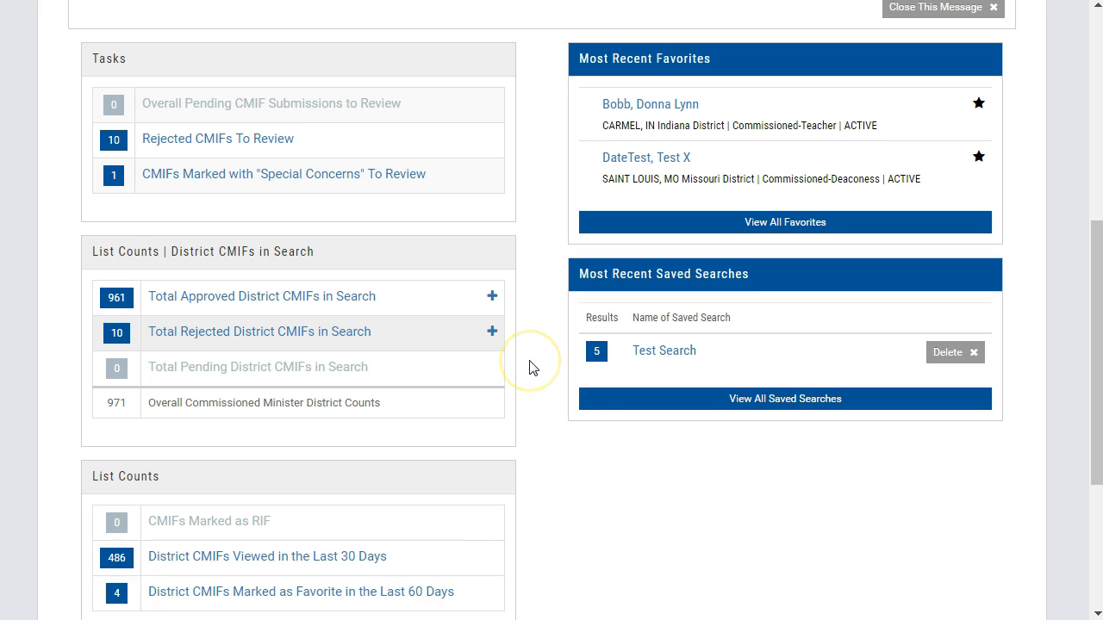
mouse_move(530, 366)
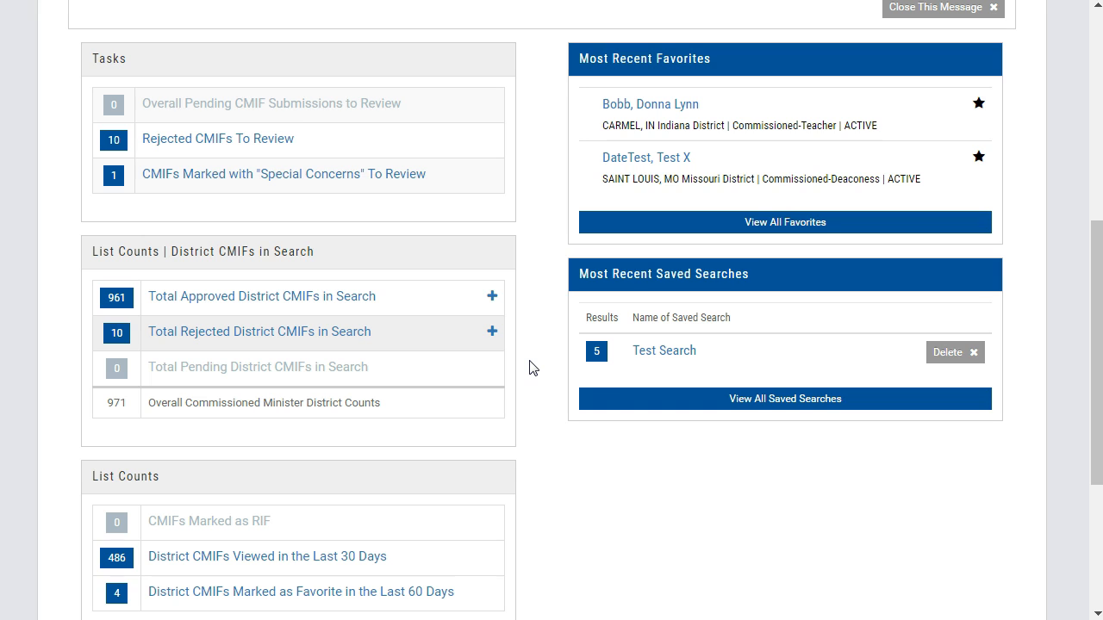
mouse_move(662, 60)
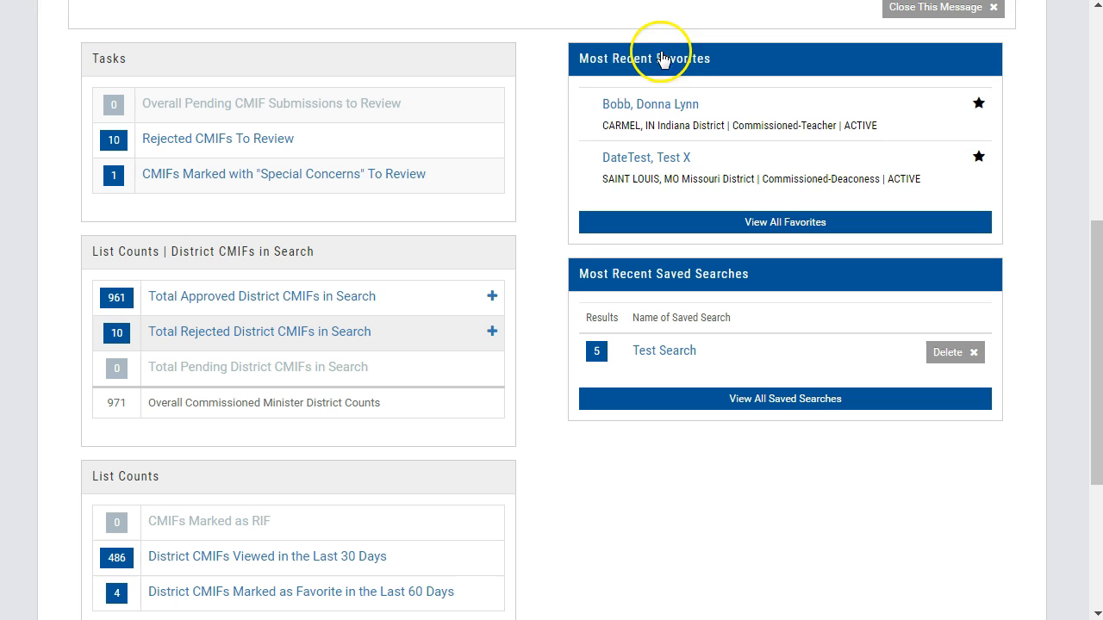
mouse_move(534, 306)
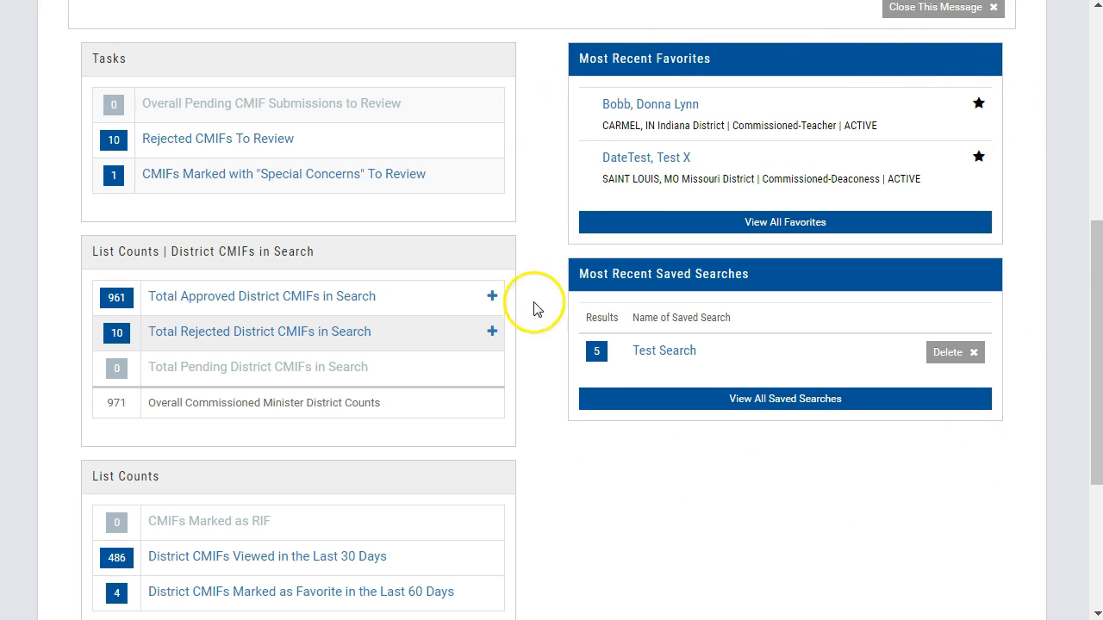
mouse_move(525, 330)
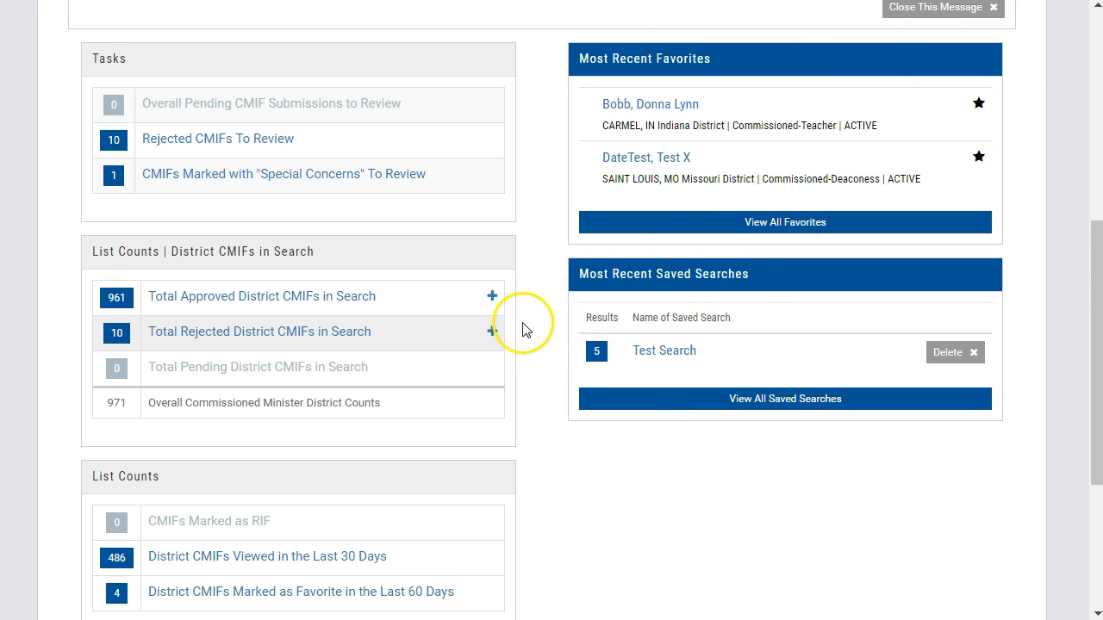
mouse_move(525, 329)
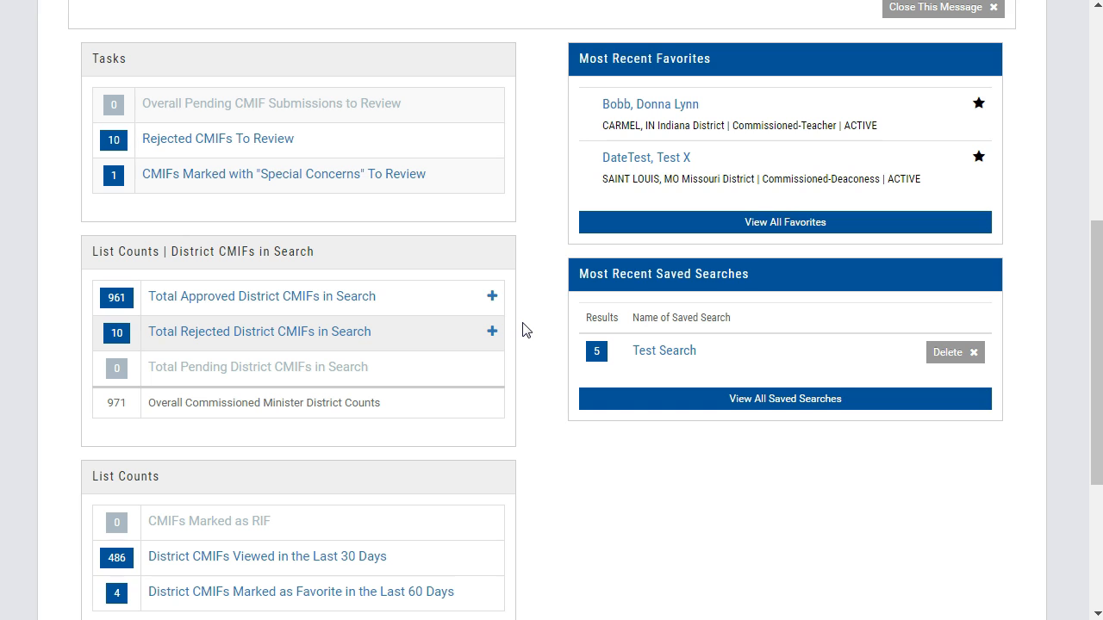
mouse_move(710, 307)
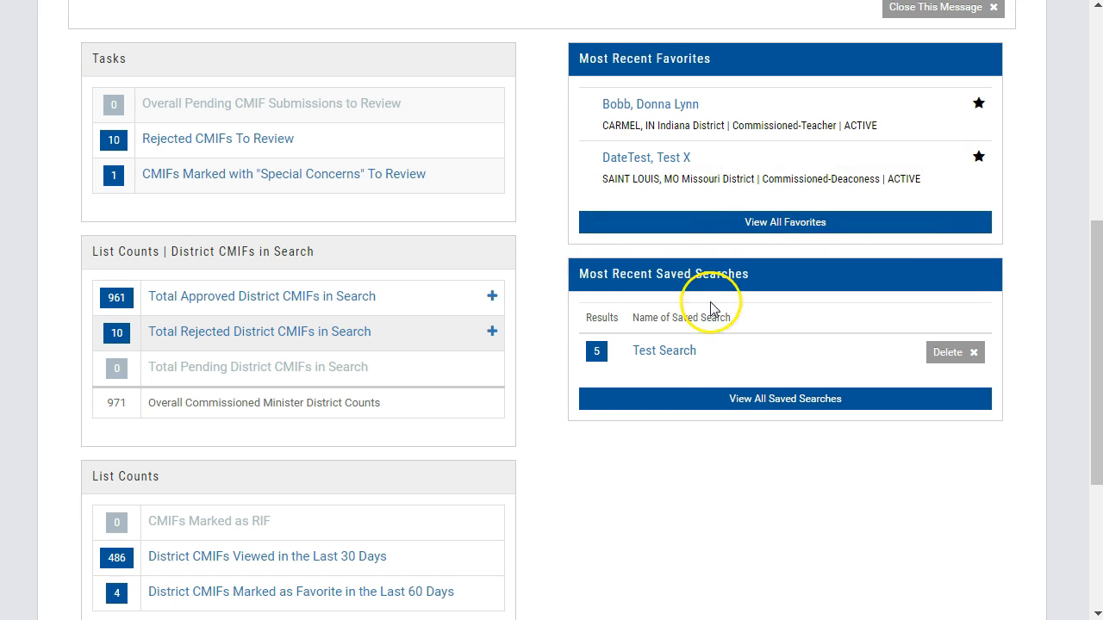
mouse_move(903, 486)
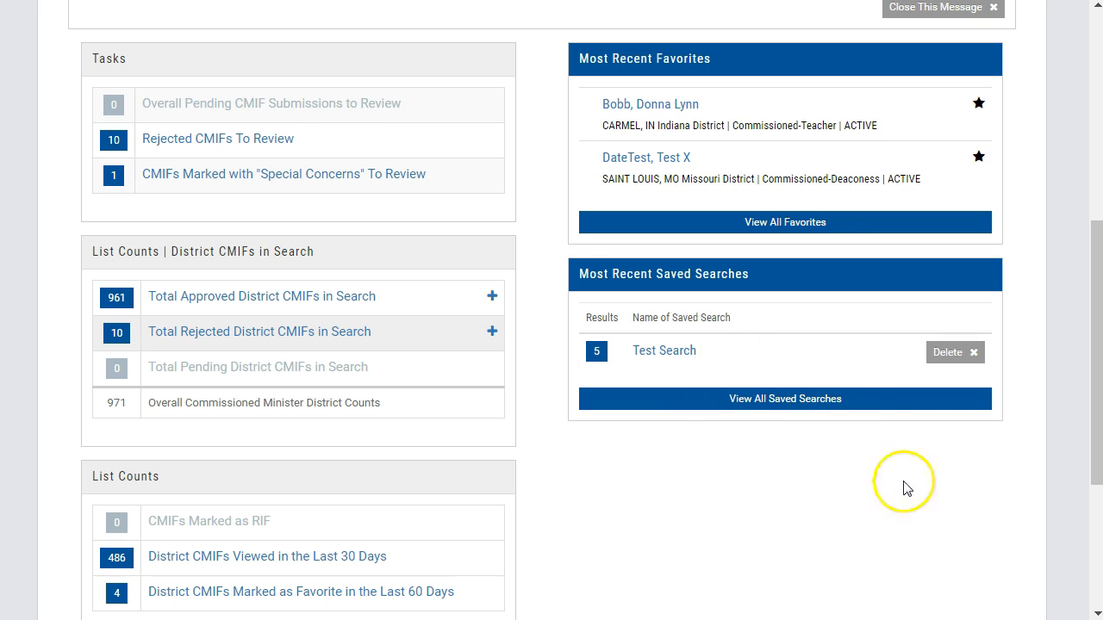
Scroll back up to the dashboard's header and welcome message
scroll(up, 3)
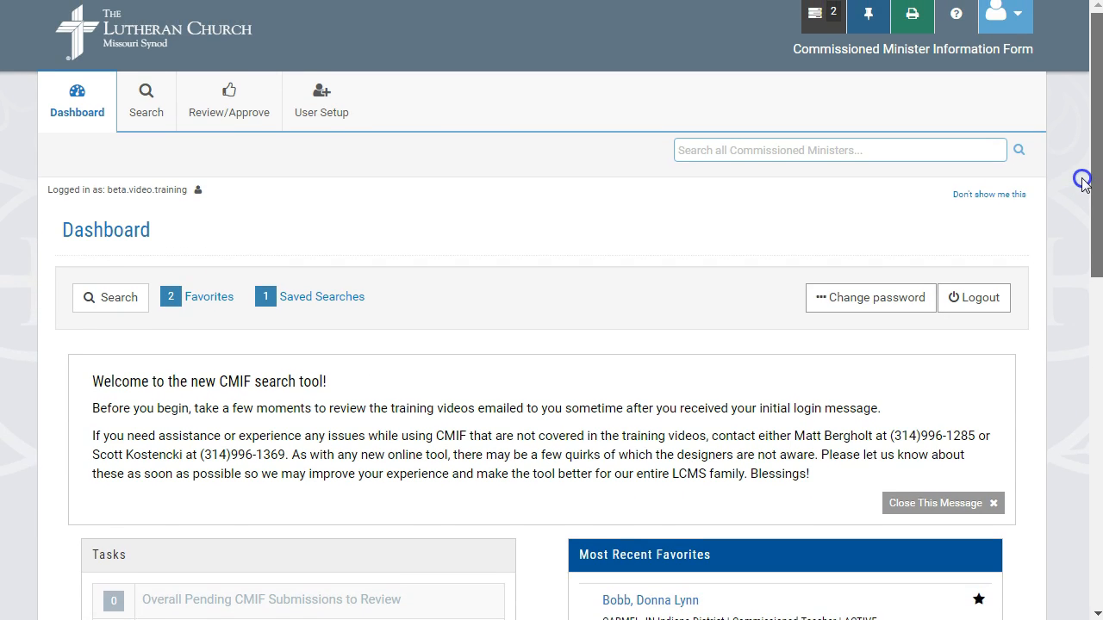
mouse_move(1096, 198)
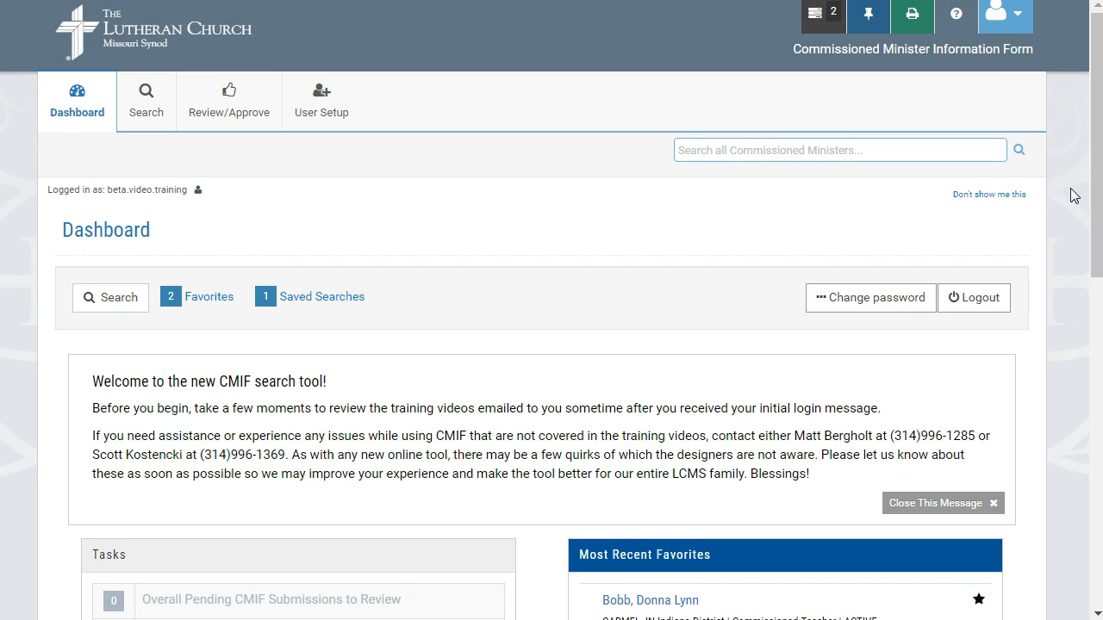
mouse_move(1096, 157)
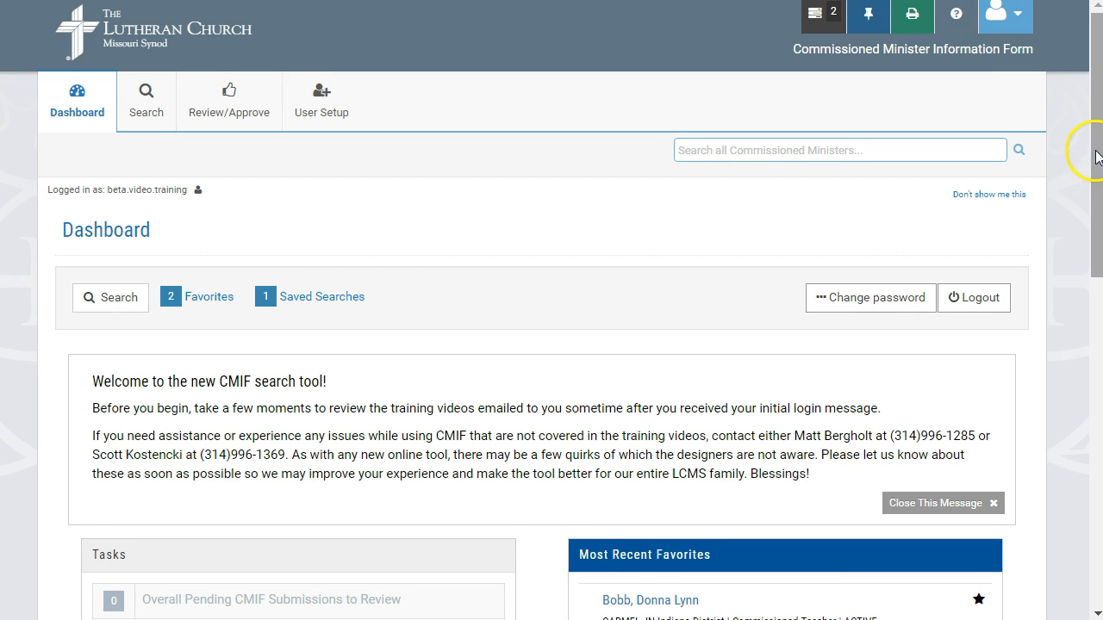
scroll(down, 3)
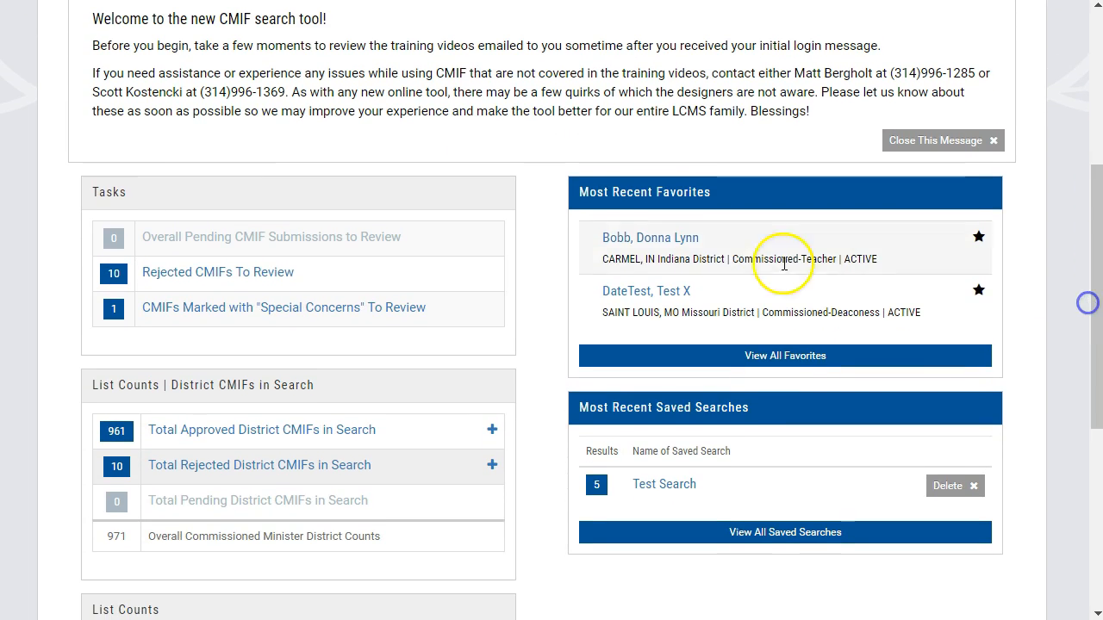
mouse_move(441, 148)
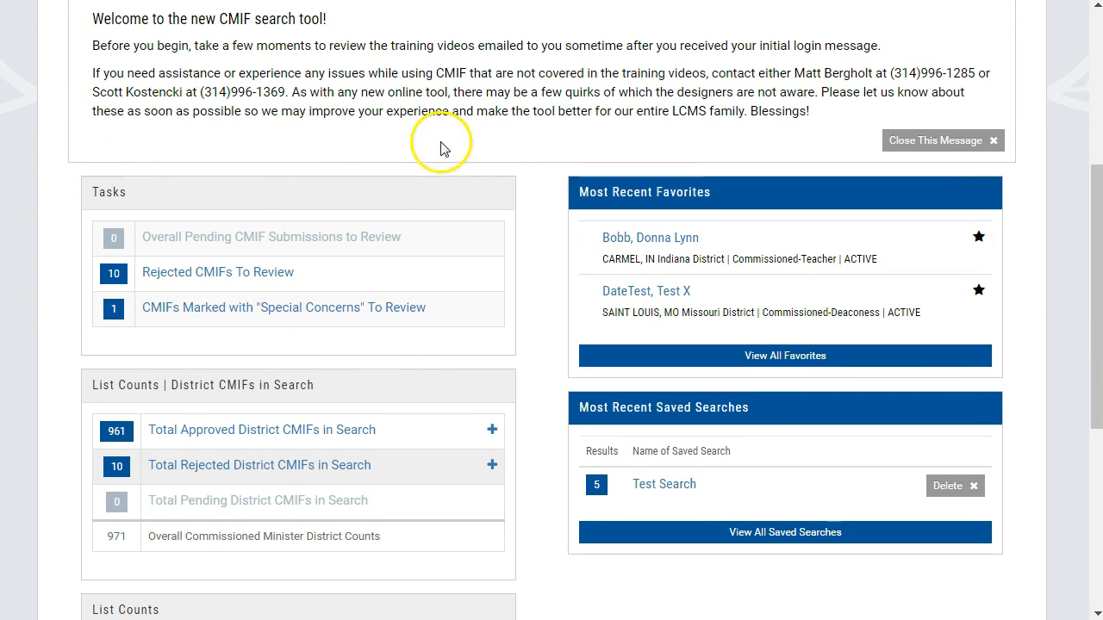
mouse_move(155, 355)
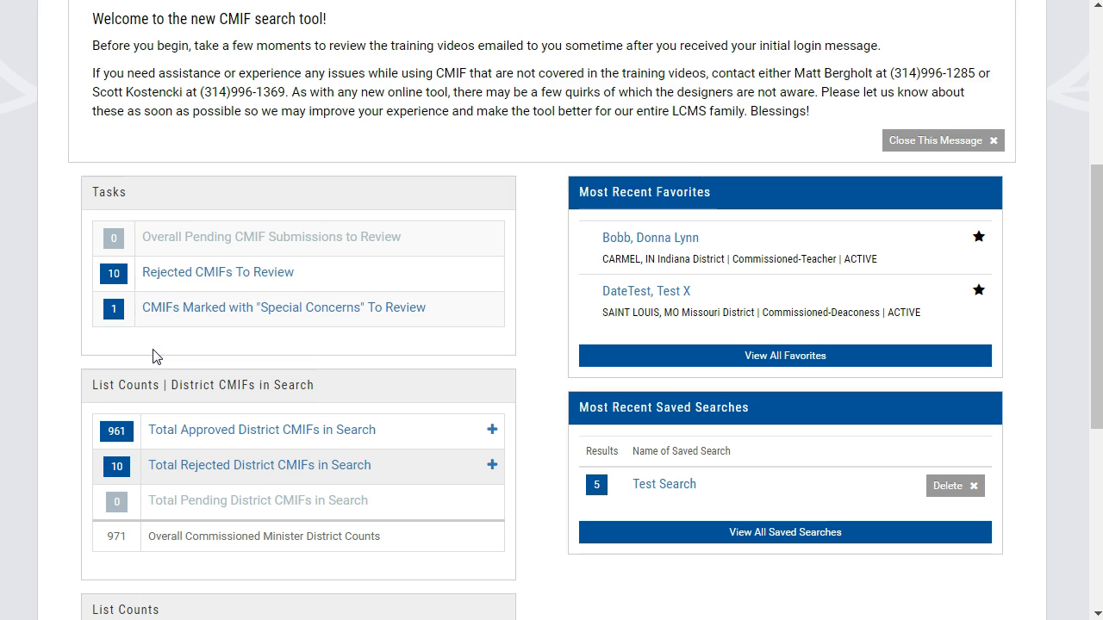
mouse_move(189, 245)
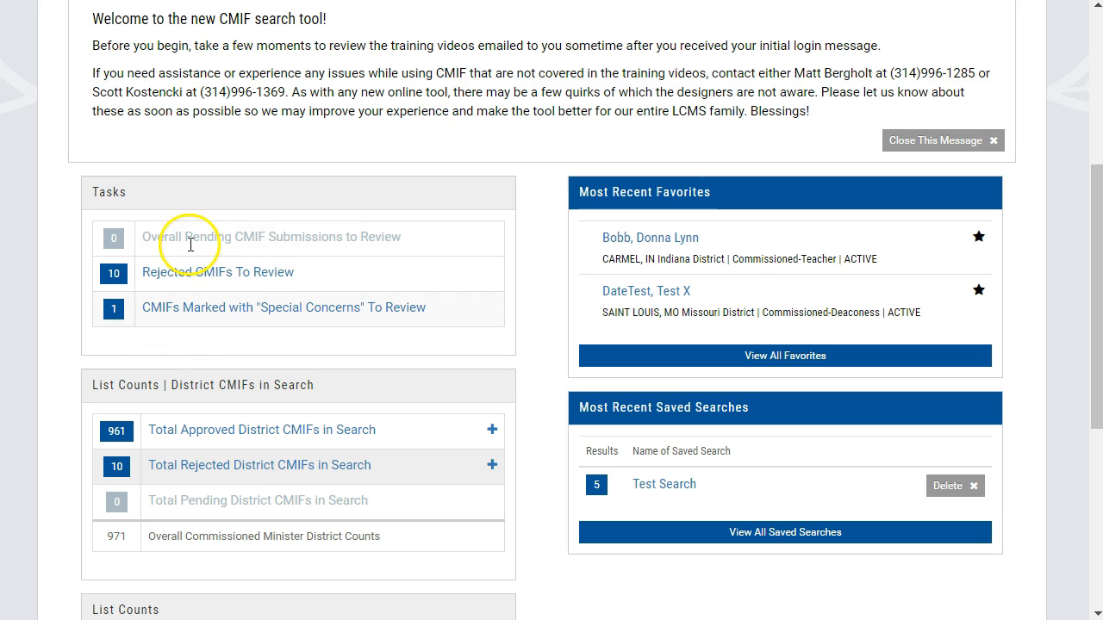
mouse_move(158, 233)
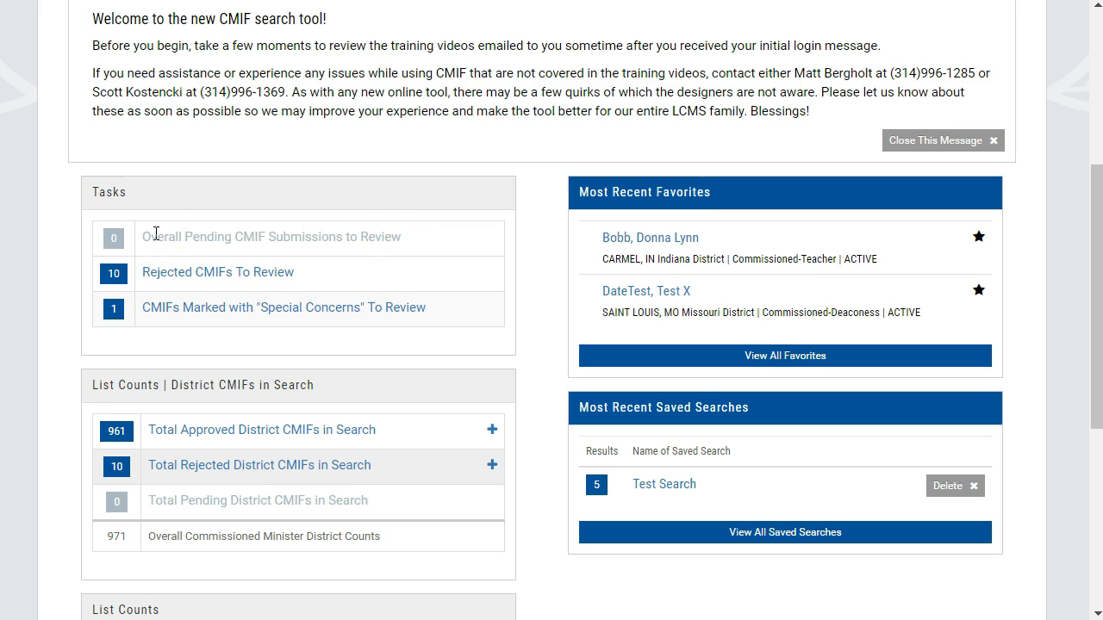
mouse_move(62, 242)
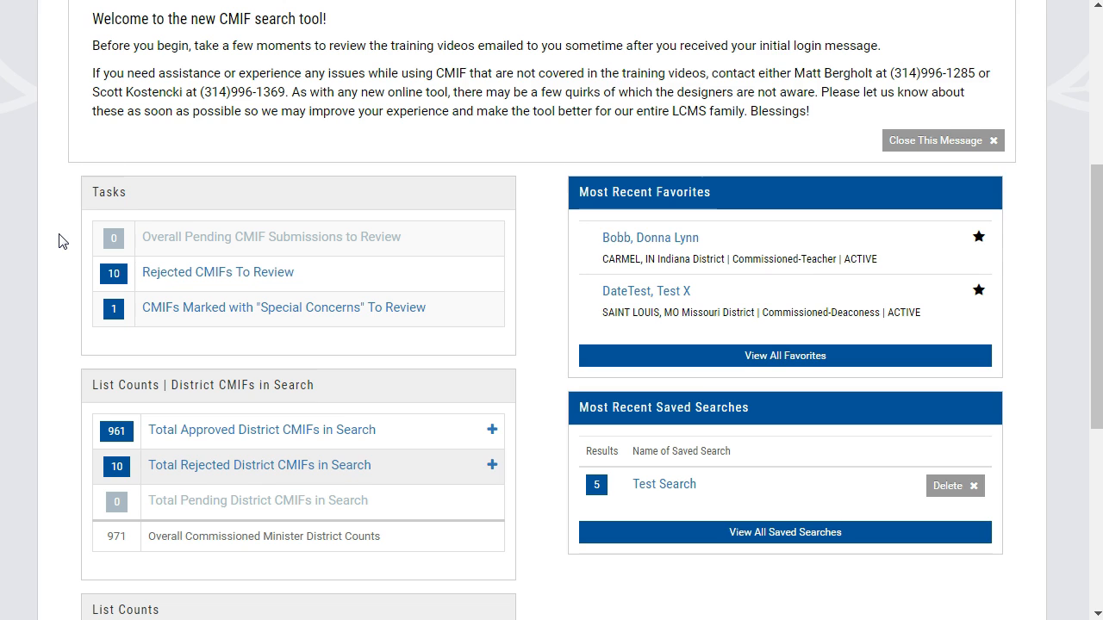
mouse_move(226, 300)
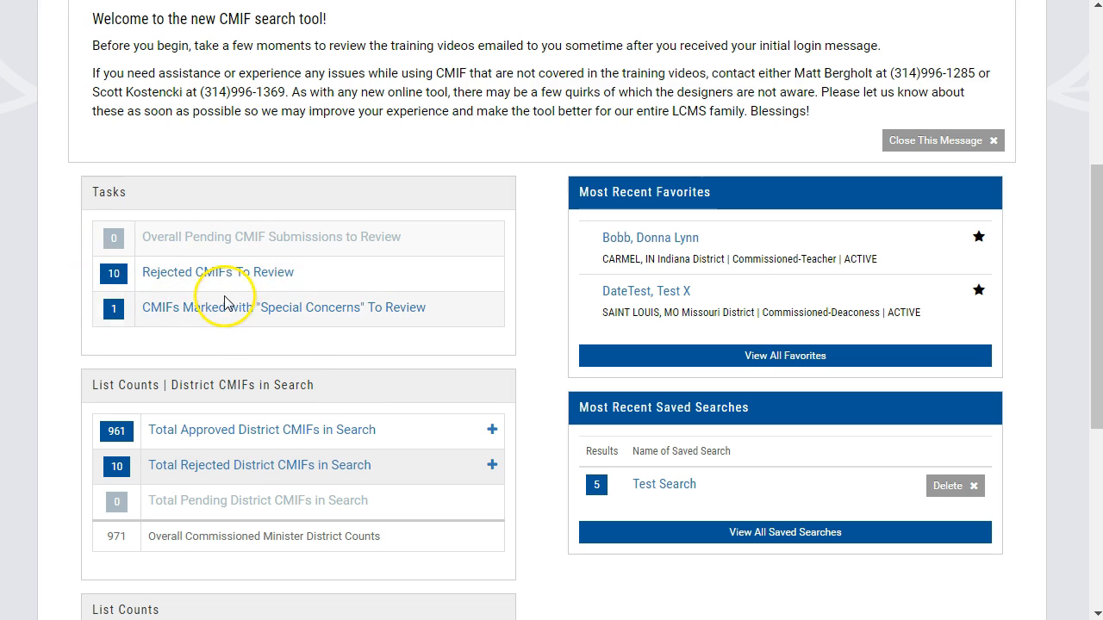
mouse_move(69, 276)
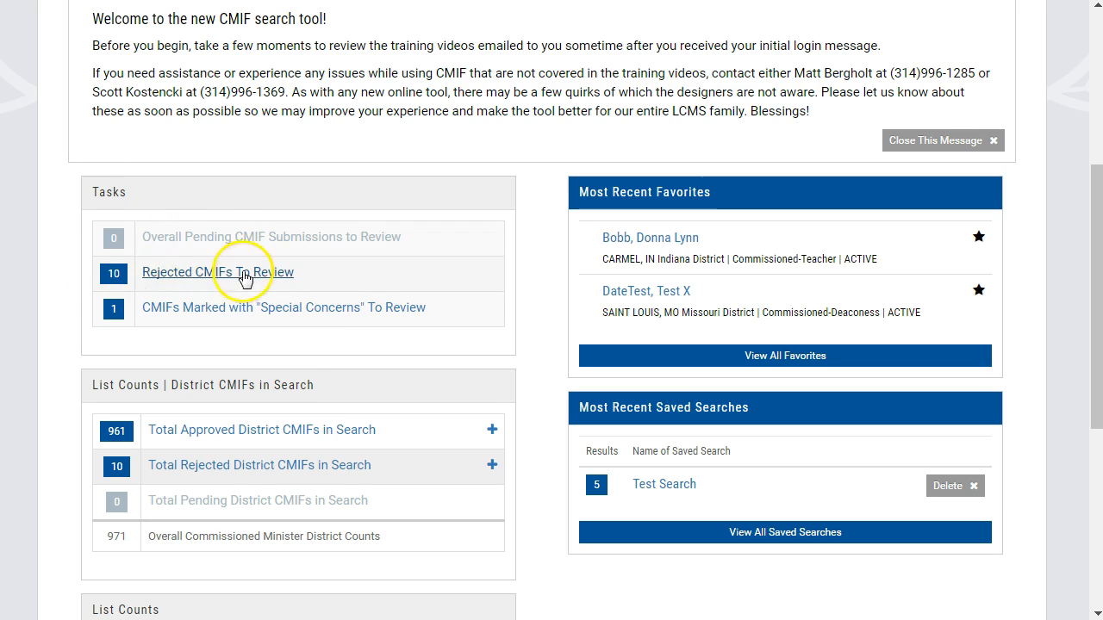
mouse_move(284, 241)
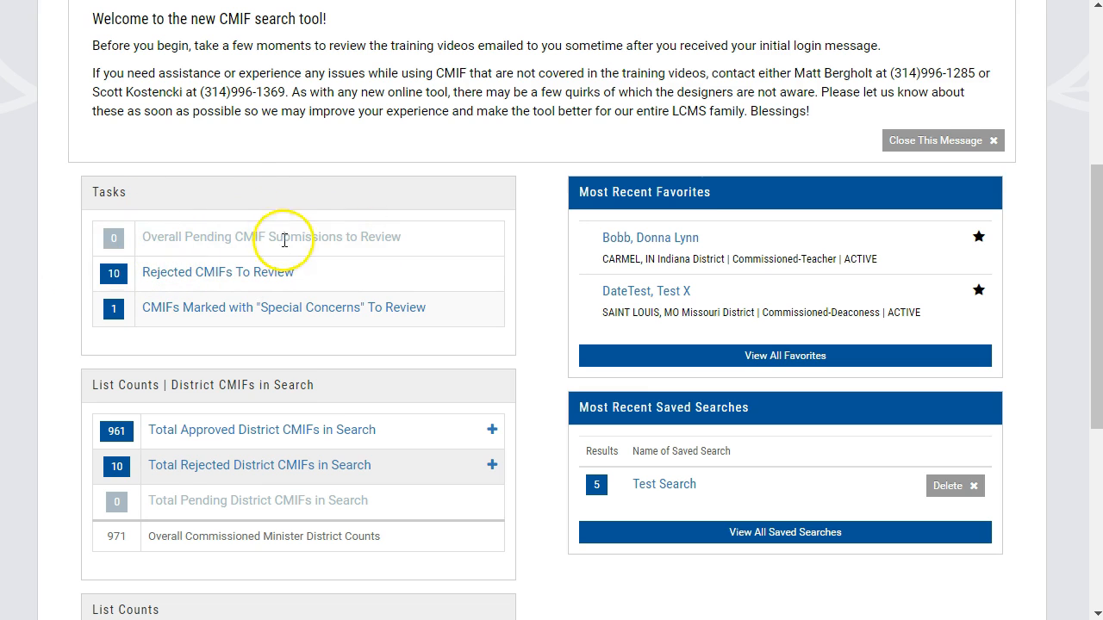
mouse_move(48, 324)
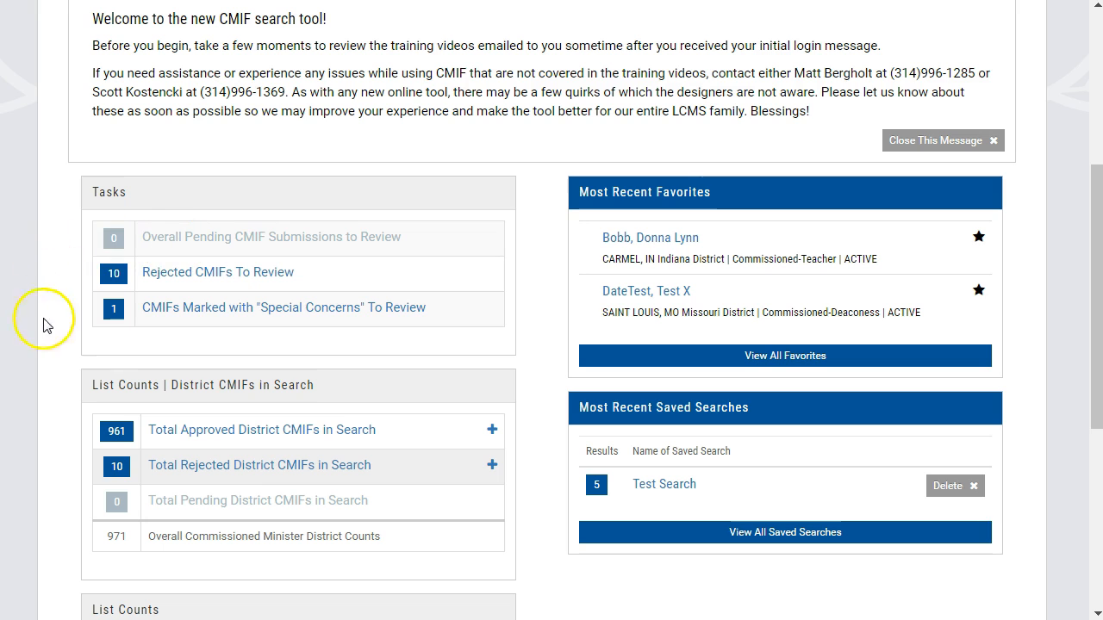
mouse_move(181, 328)
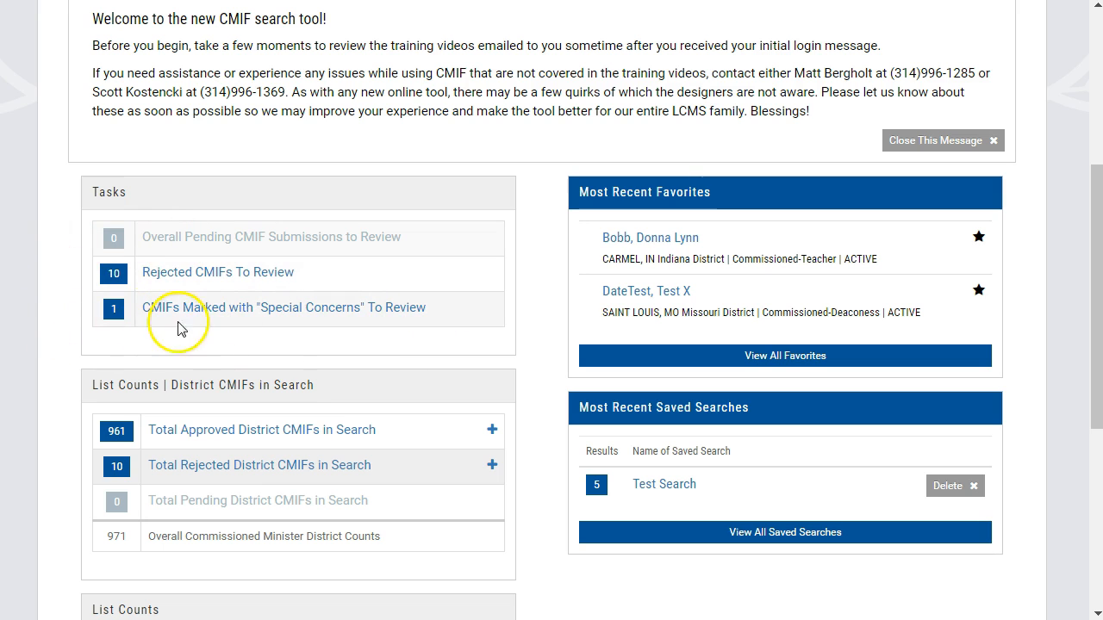
mouse_move(148, 324)
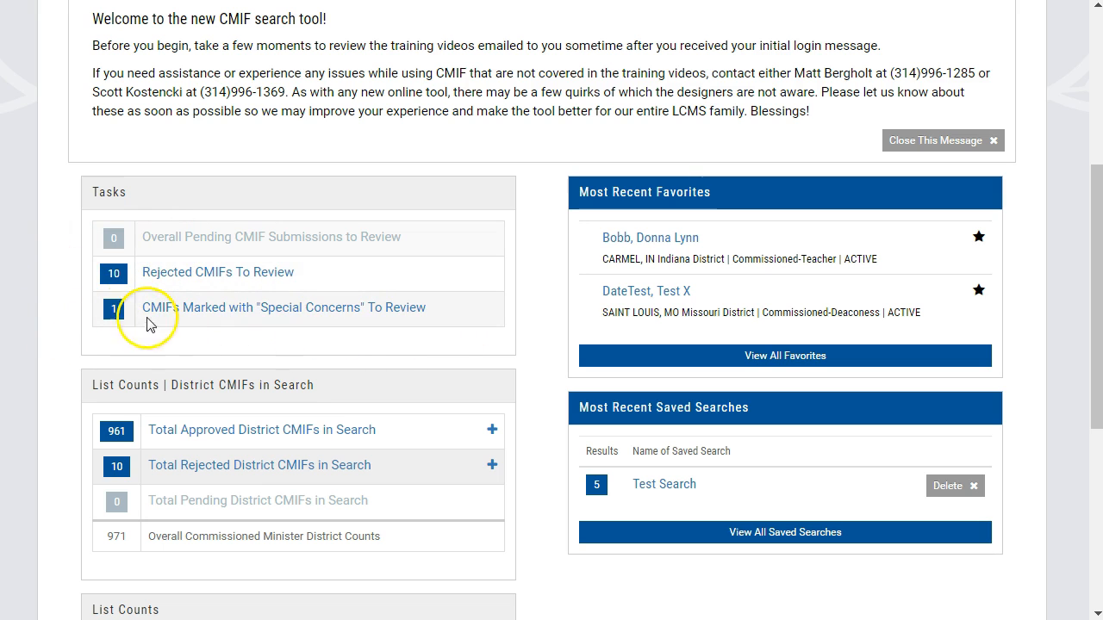
mouse_move(72, 310)
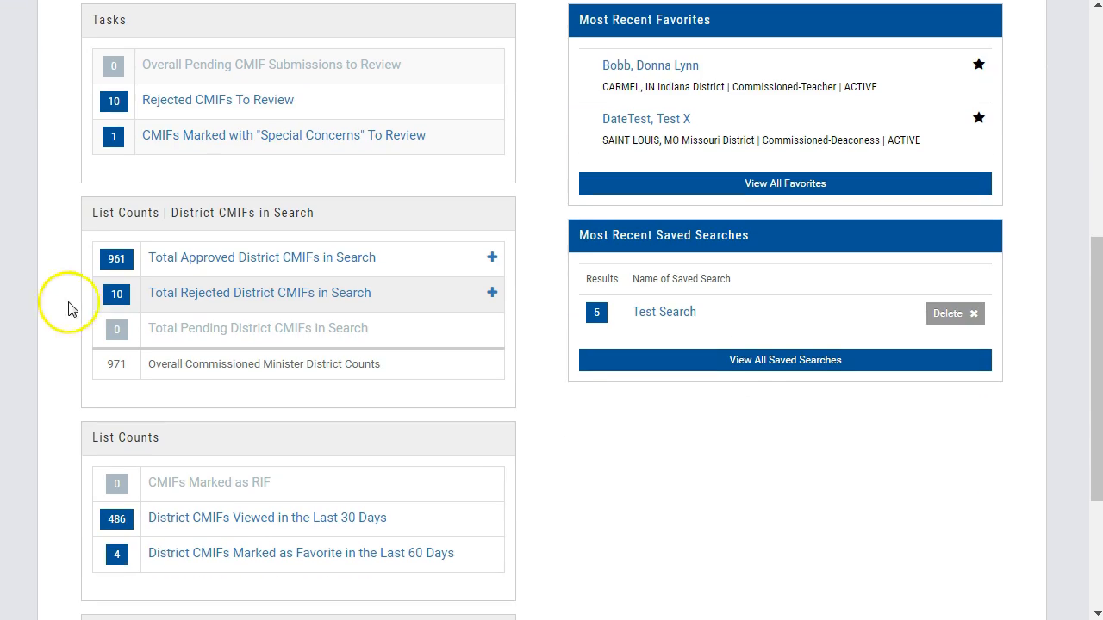
mouse_move(331, 188)
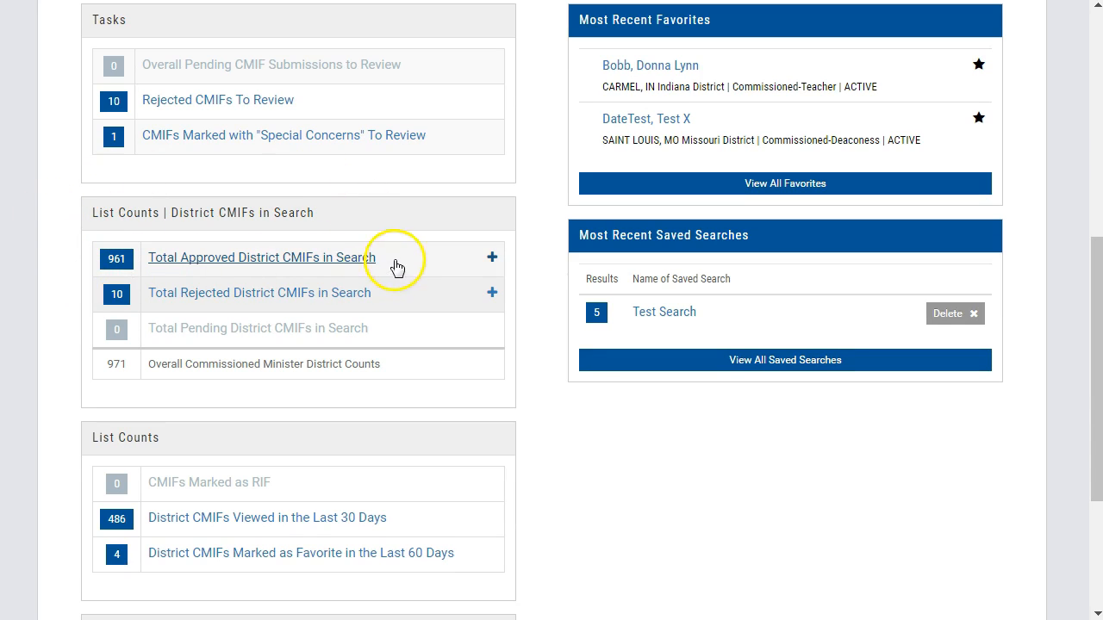
mouse_move(281, 324)
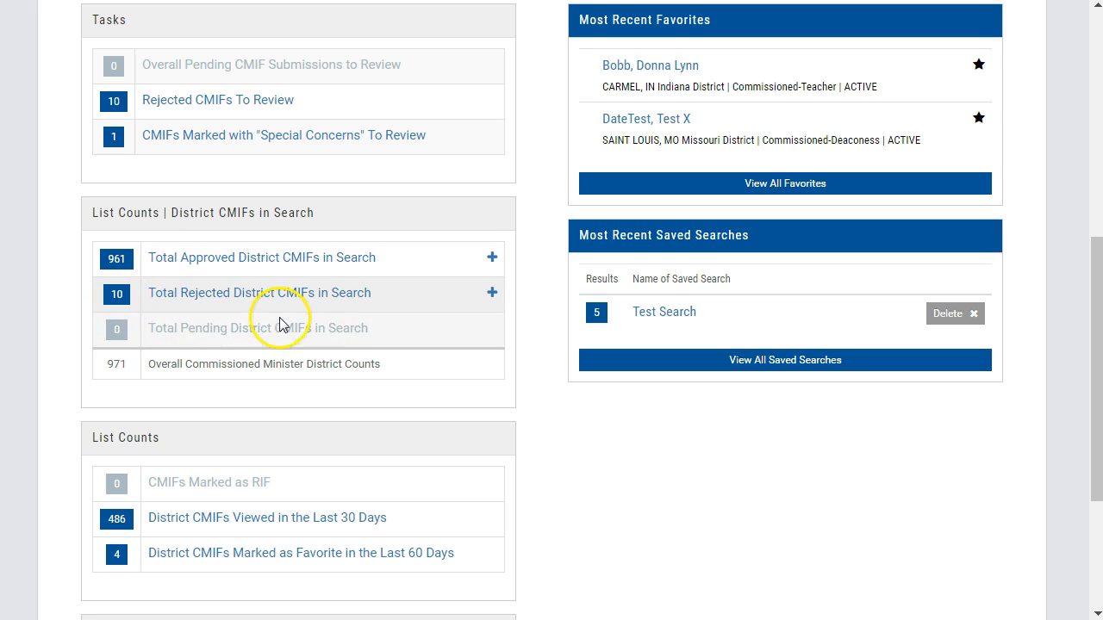
mouse_move(338, 377)
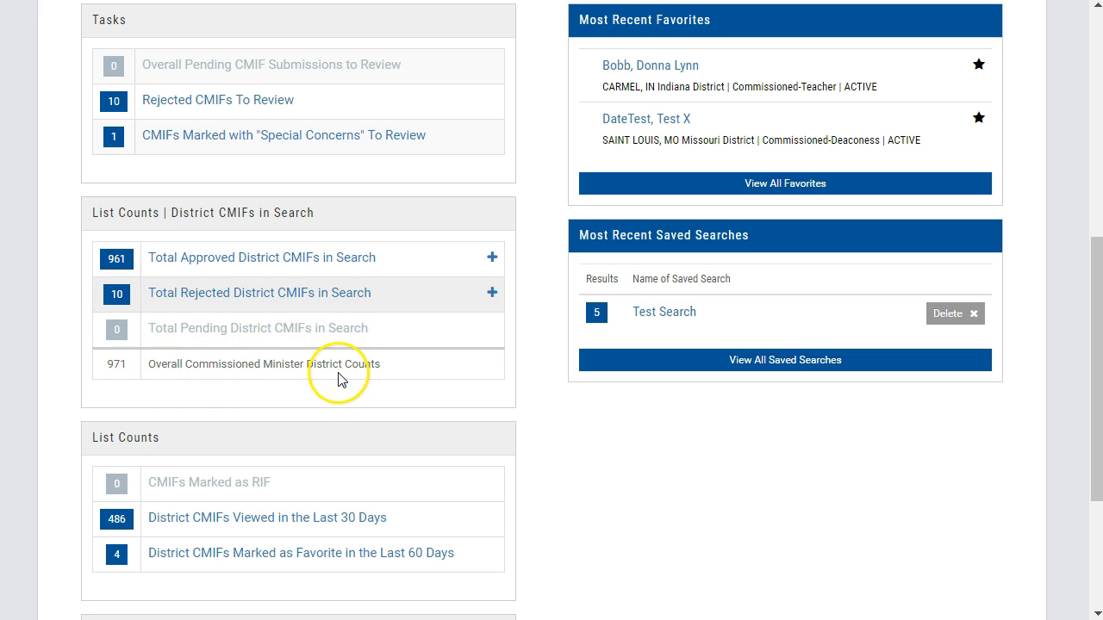
click(493, 257)
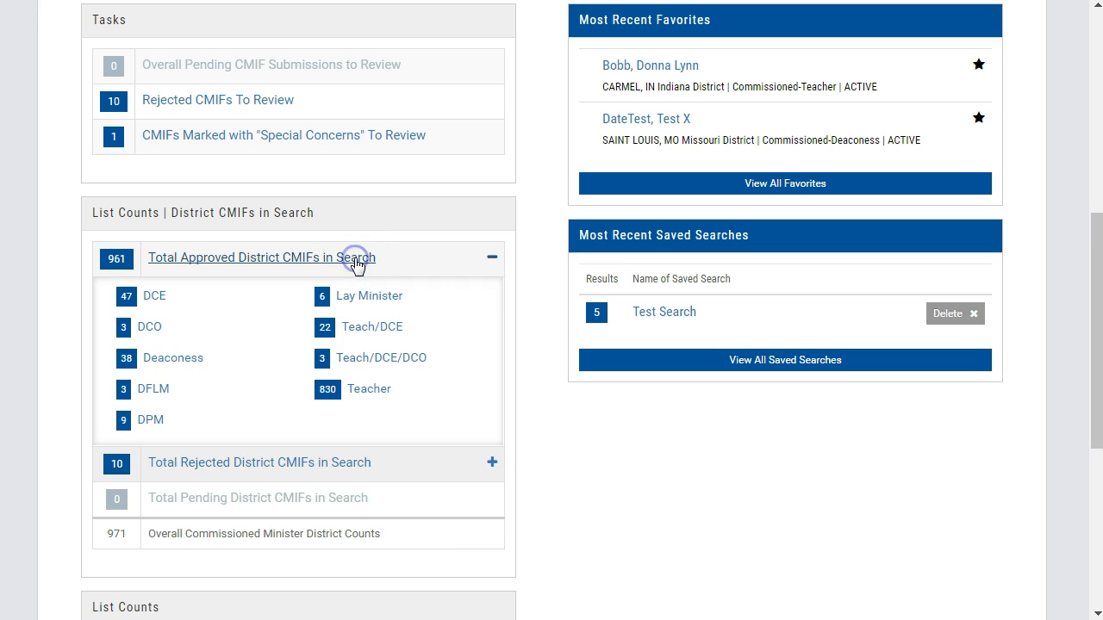
mouse_move(331, 390)
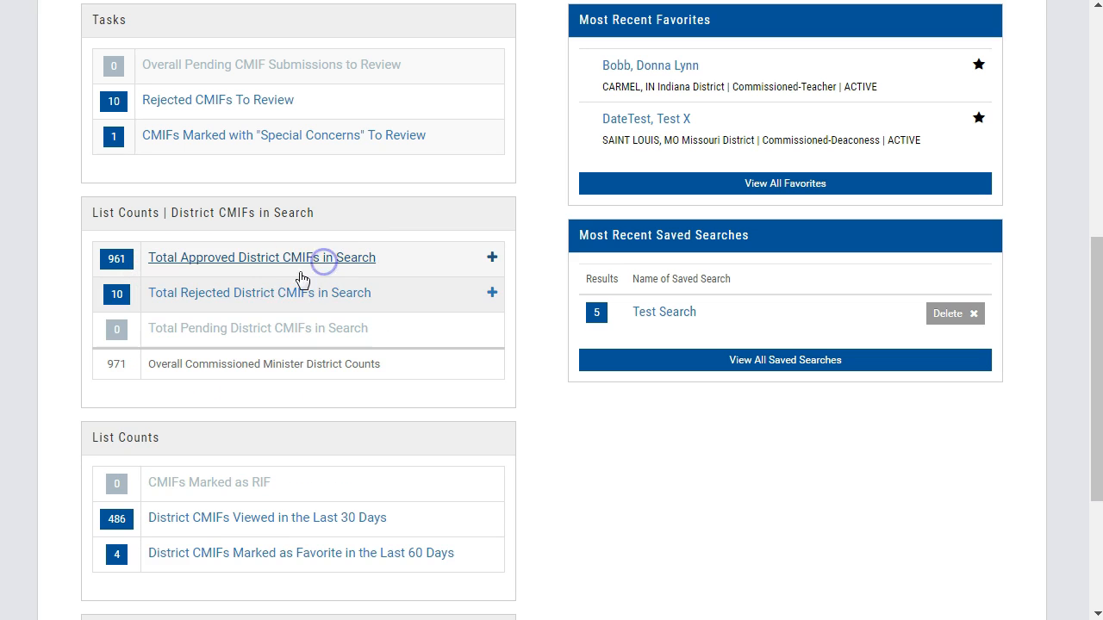
click(492, 293)
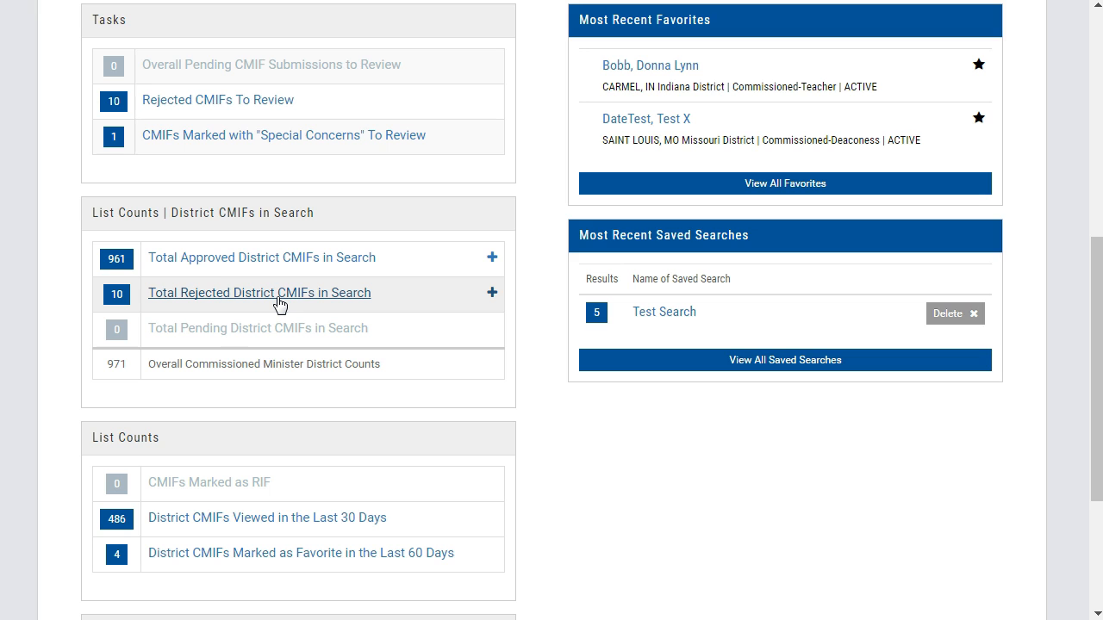
mouse_move(135, 365)
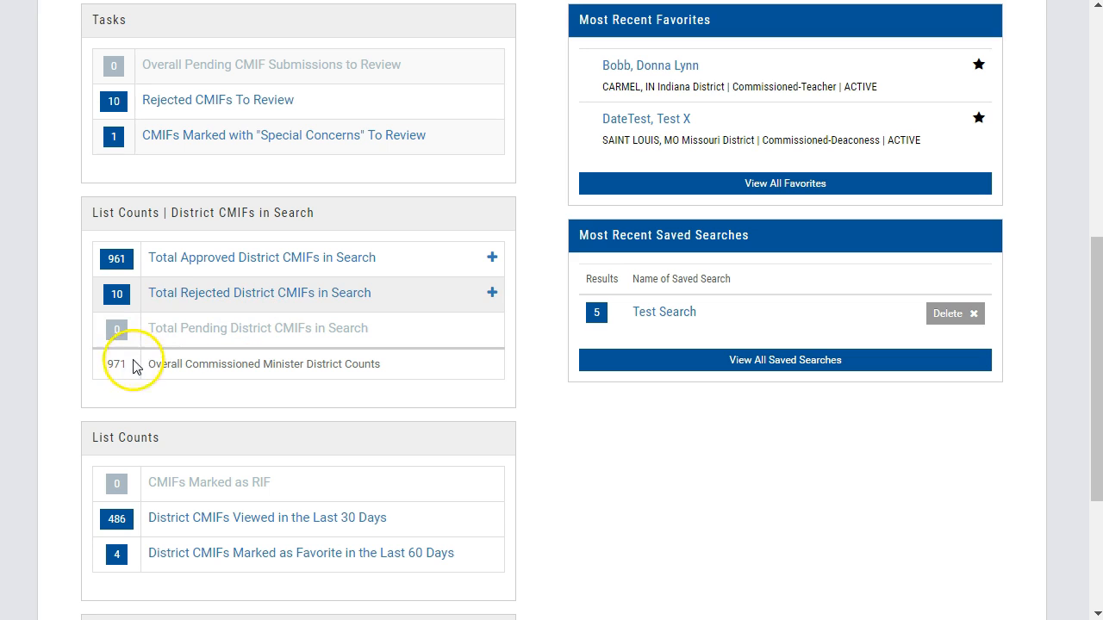
mouse_move(379, 360)
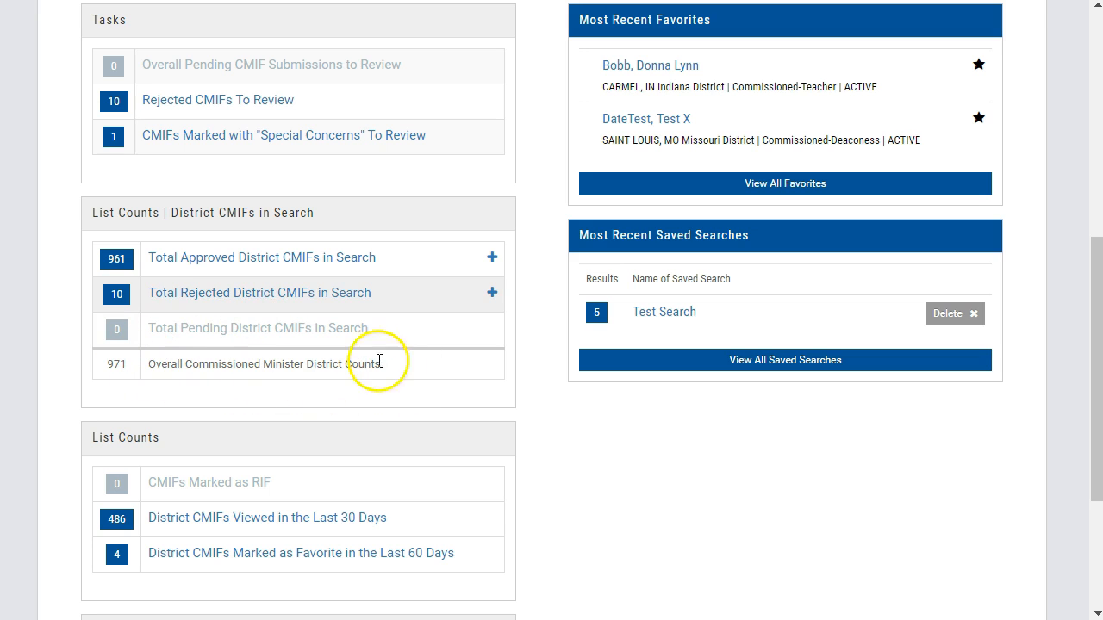
mouse_move(42, 374)
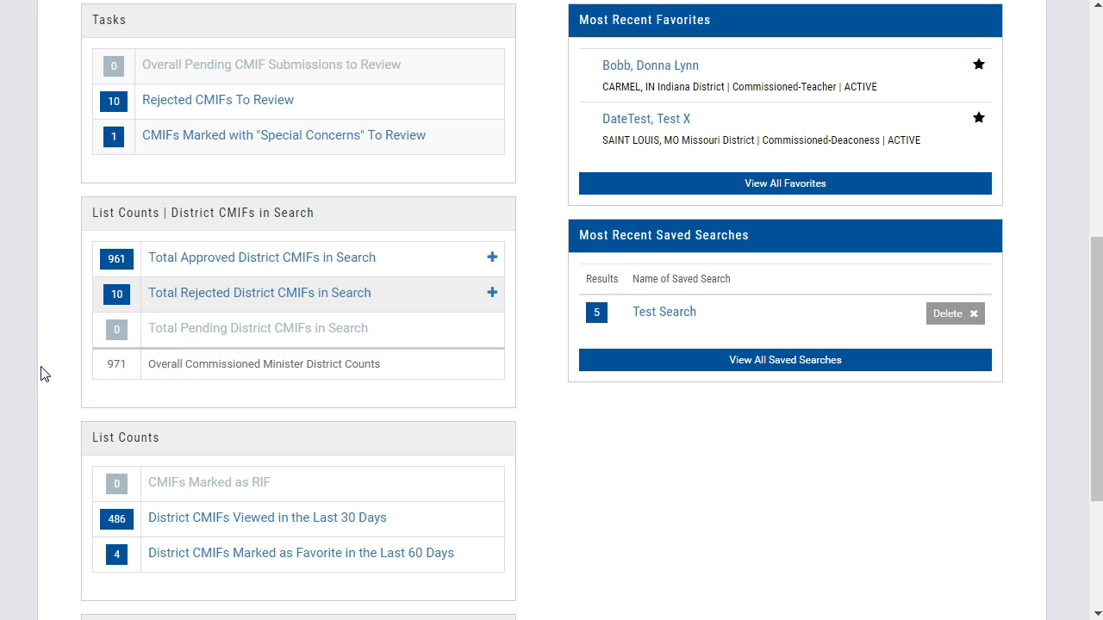
scroll(down, 3)
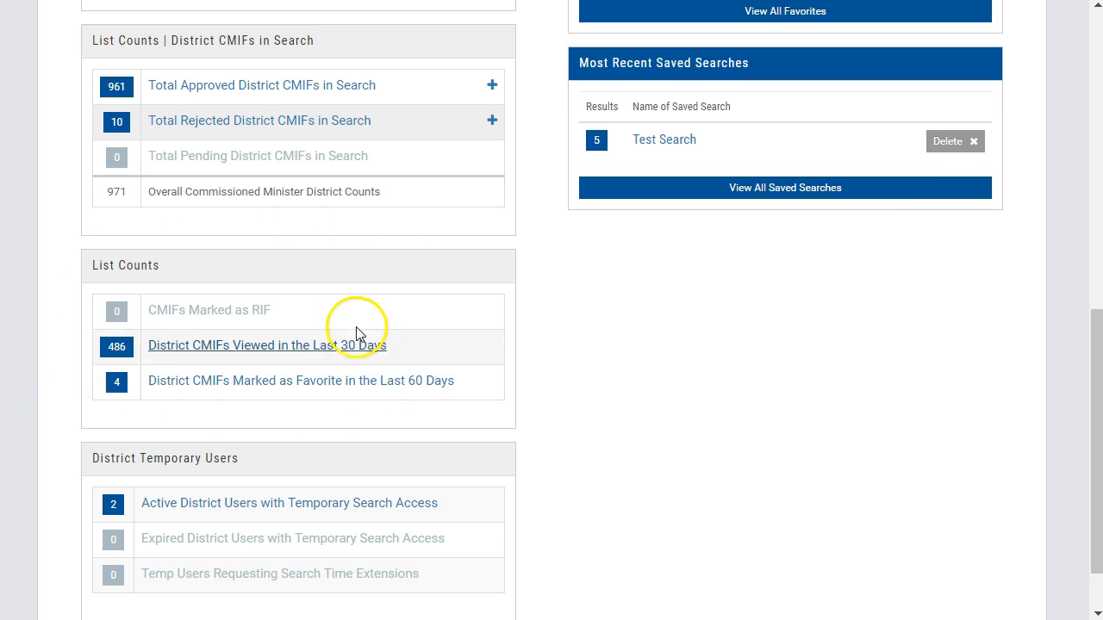
mouse_move(265, 434)
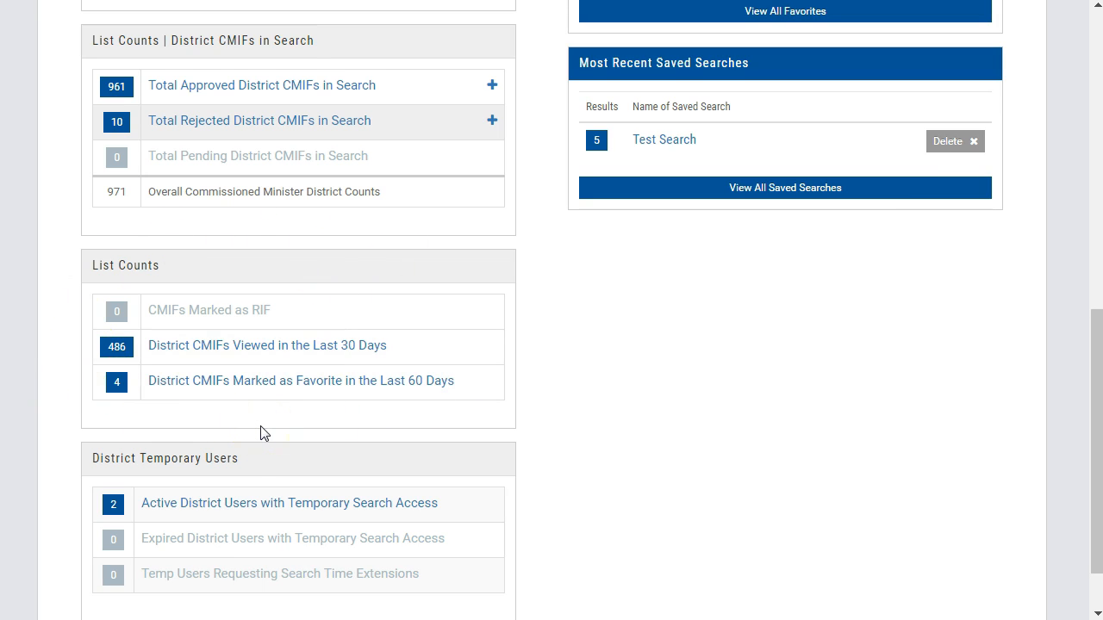
mouse_move(193, 317)
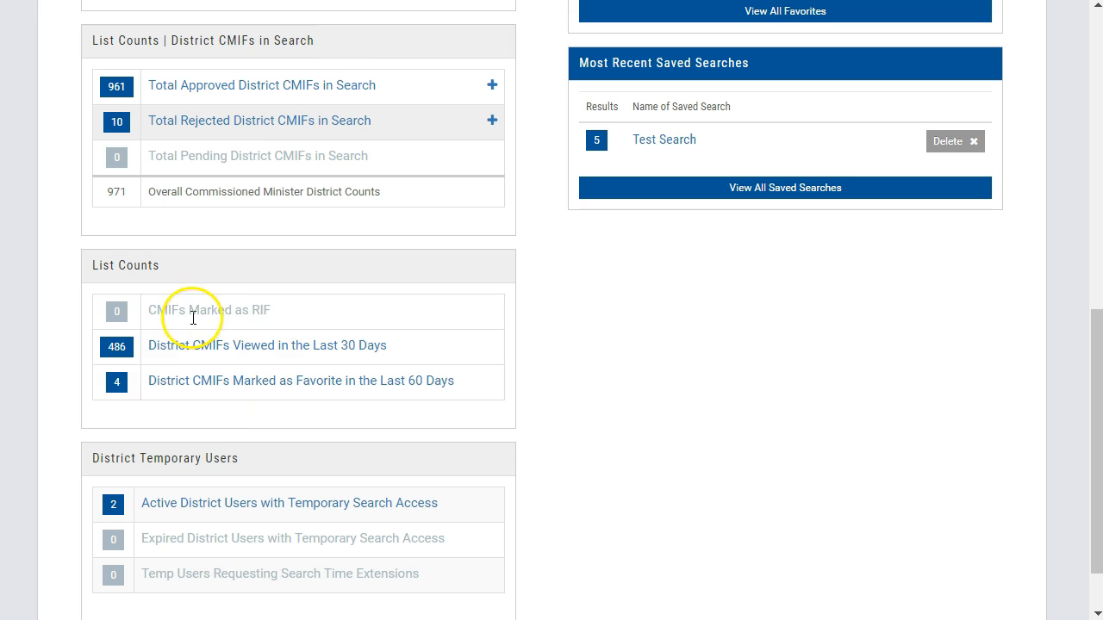
mouse_move(262, 310)
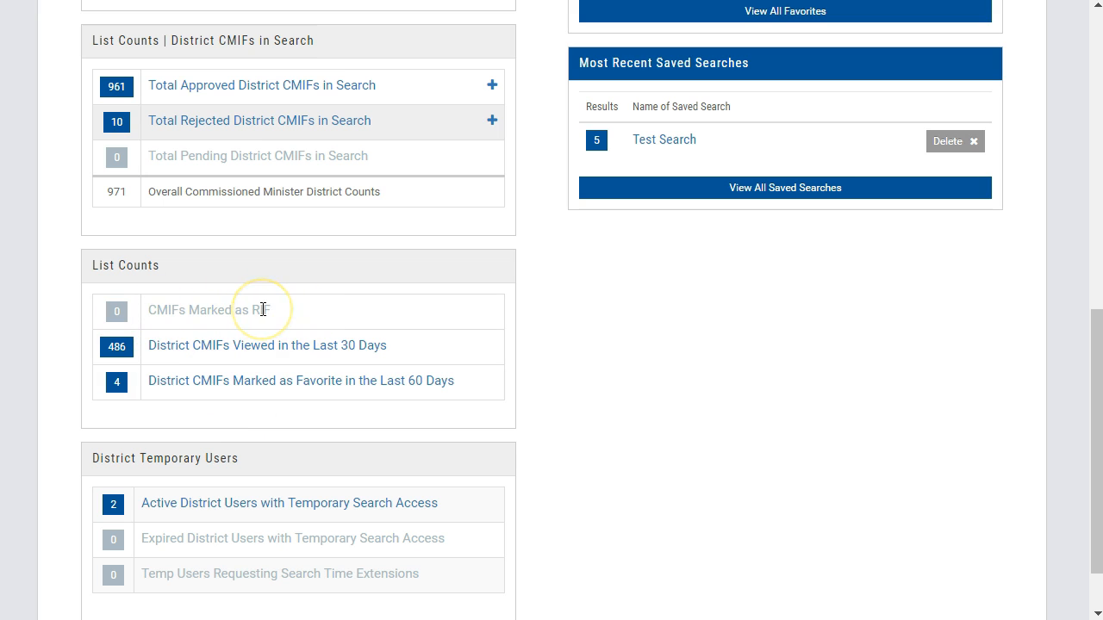
mouse_move(299, 317)
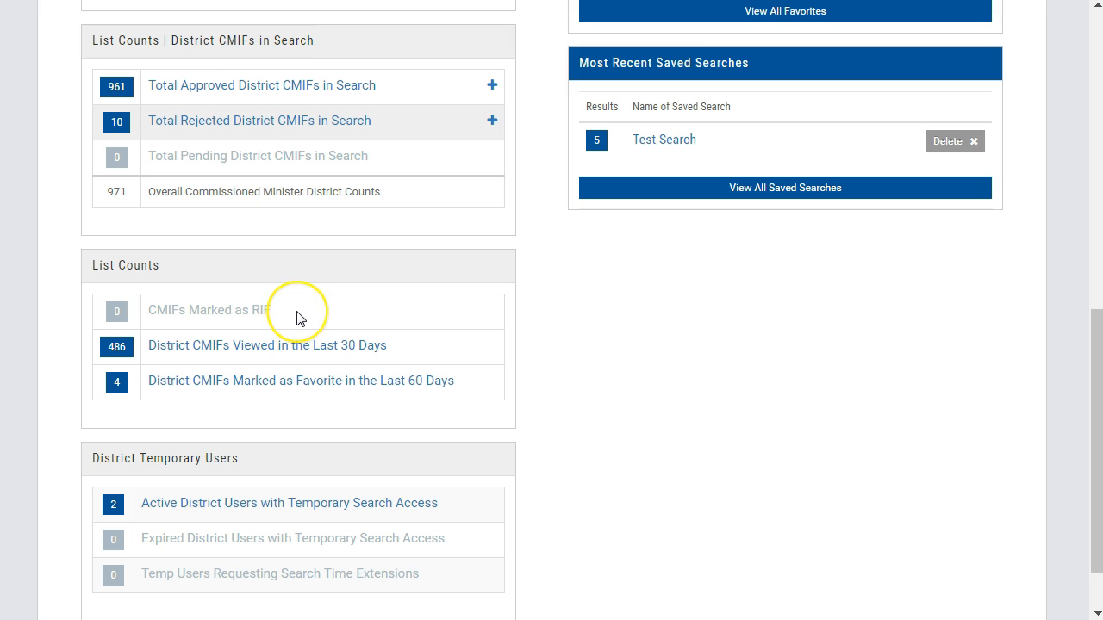
mouse_move(300, 317)
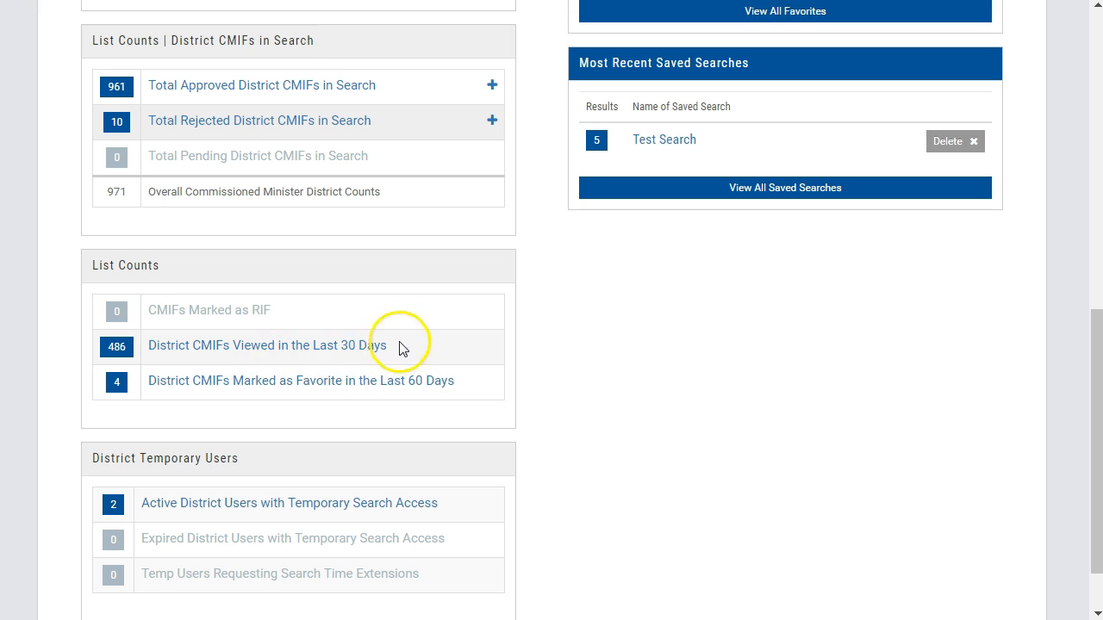
mouse_move(228, 369)
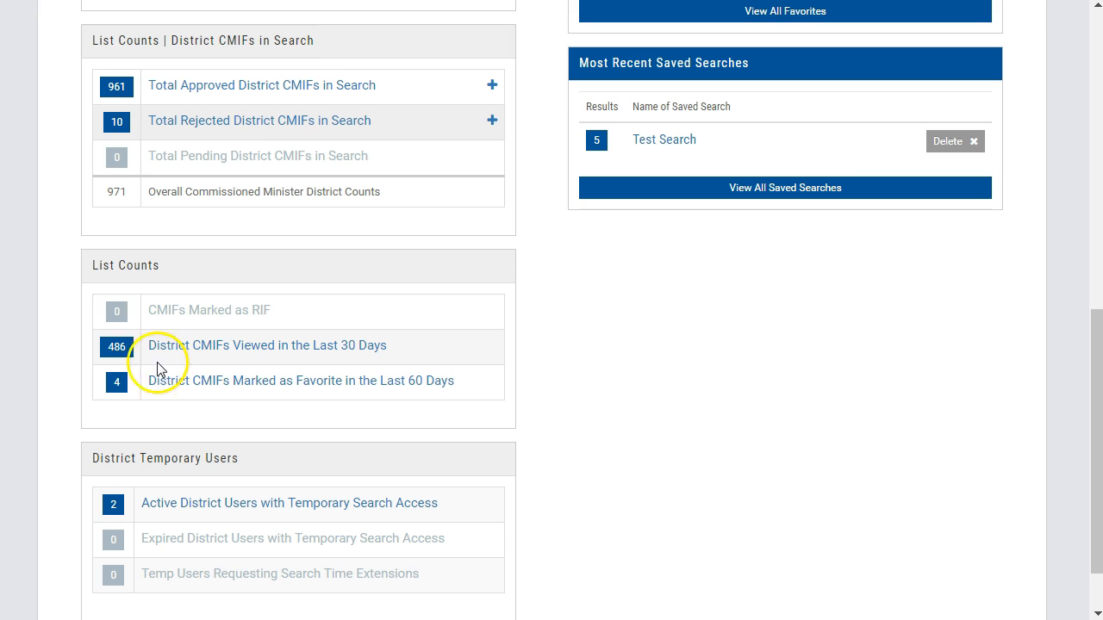
mouse_move(145, 410)
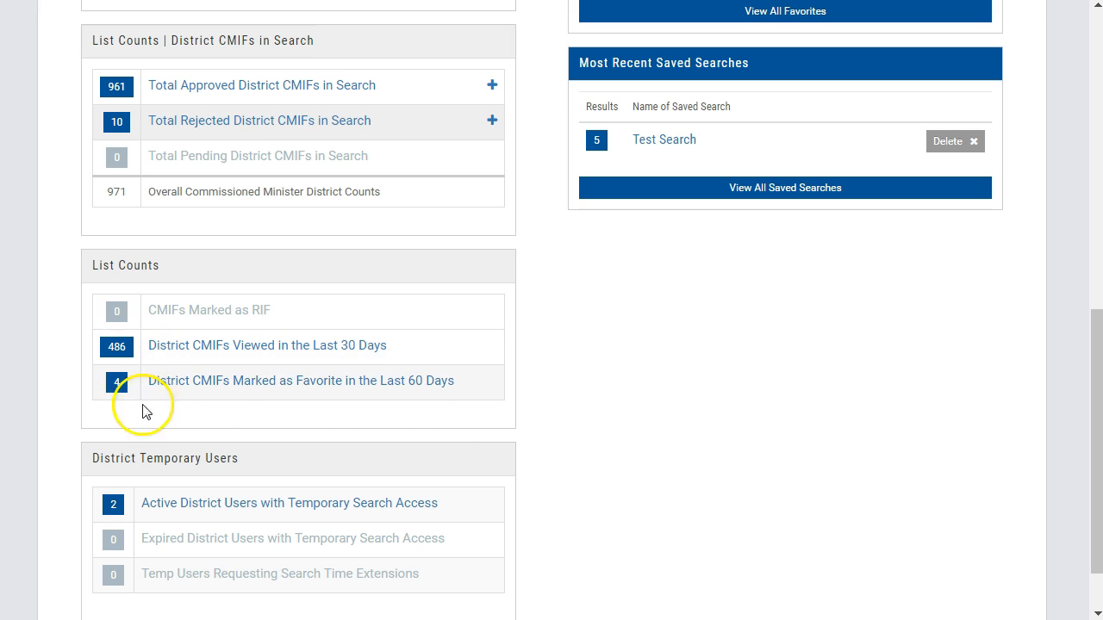
mouse_move(53, 399)
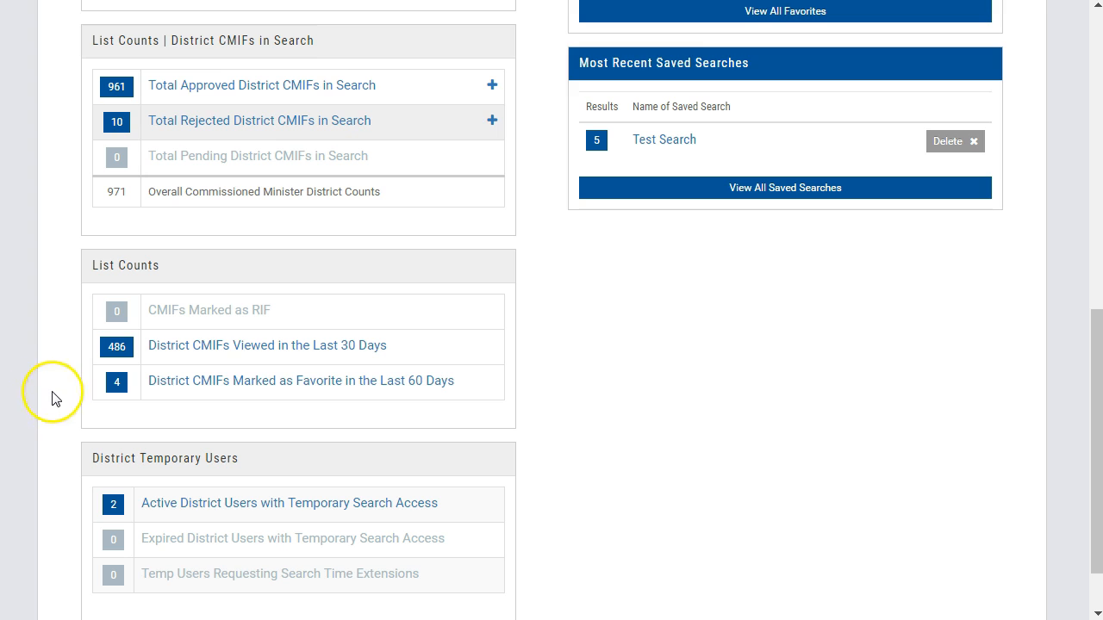
mouse_move(60, 390)
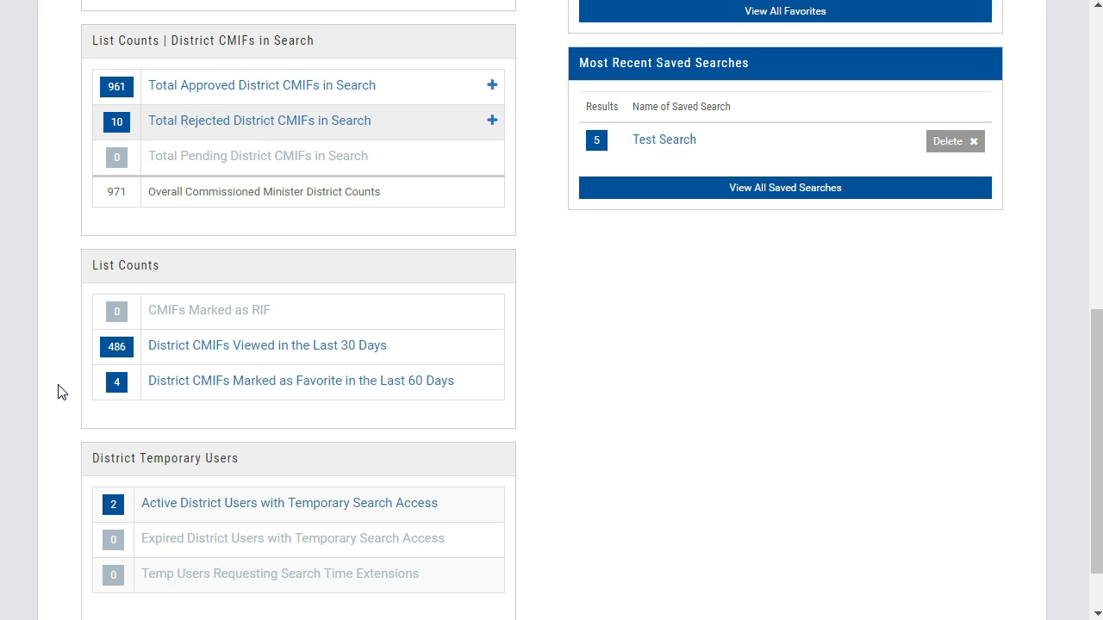
scroll(down, 3)
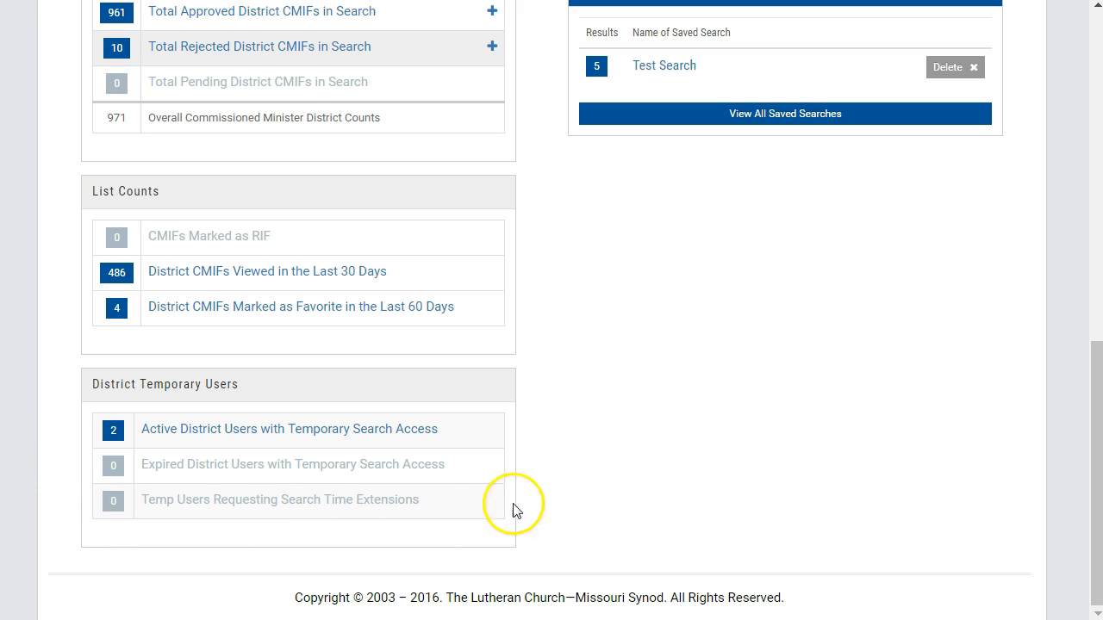
mouse_move(320, 362)
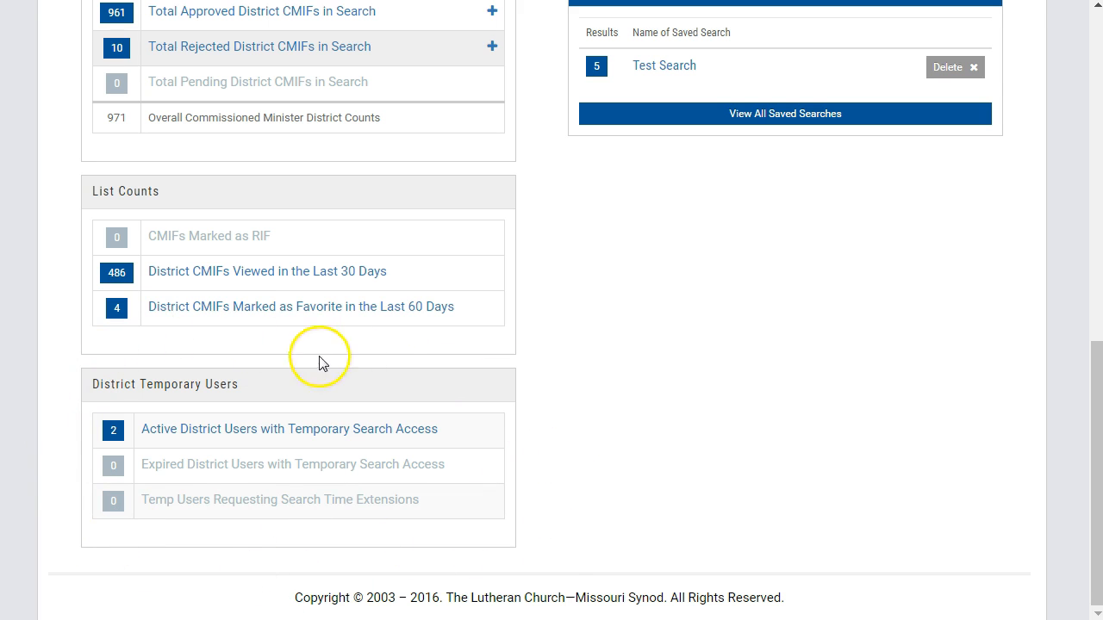
mouse_move(191, 494)
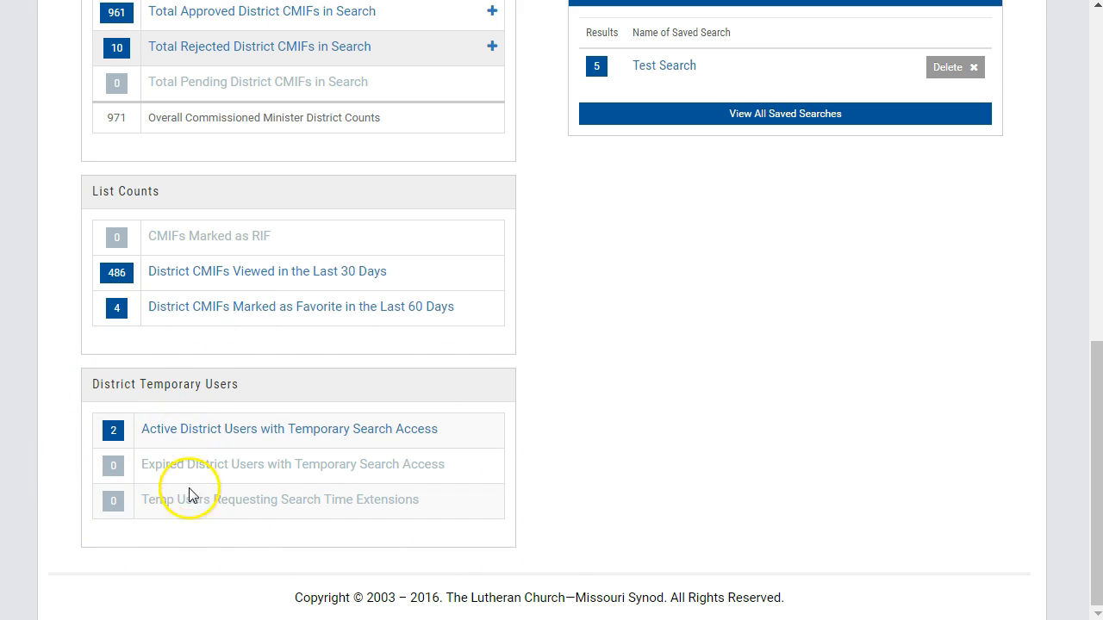
mouse_move(192, 520)
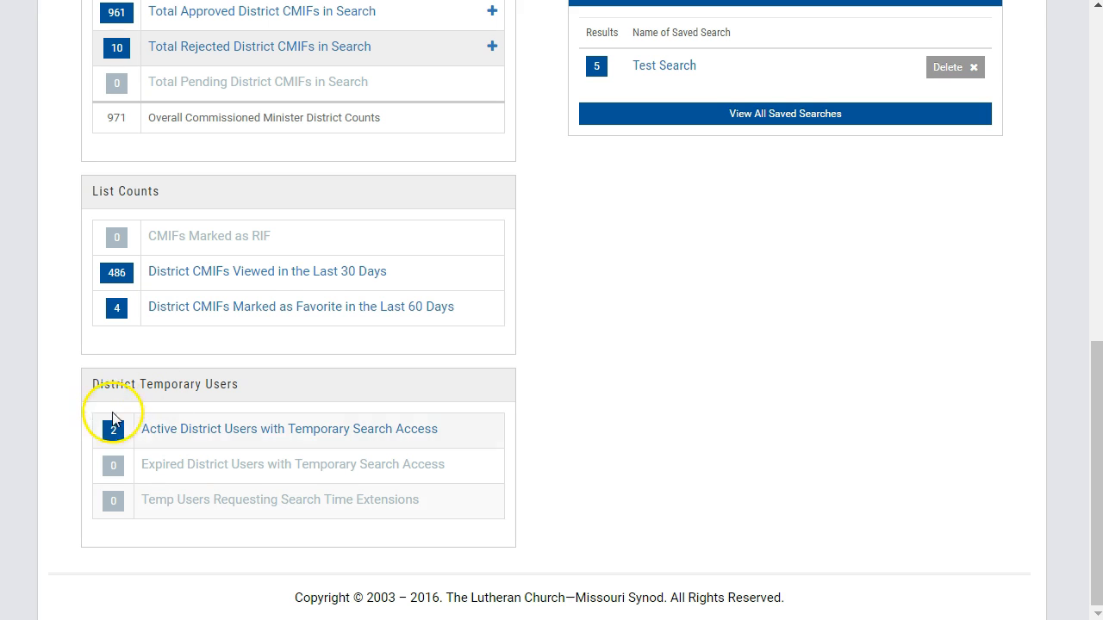
mouse_move(89, 431)
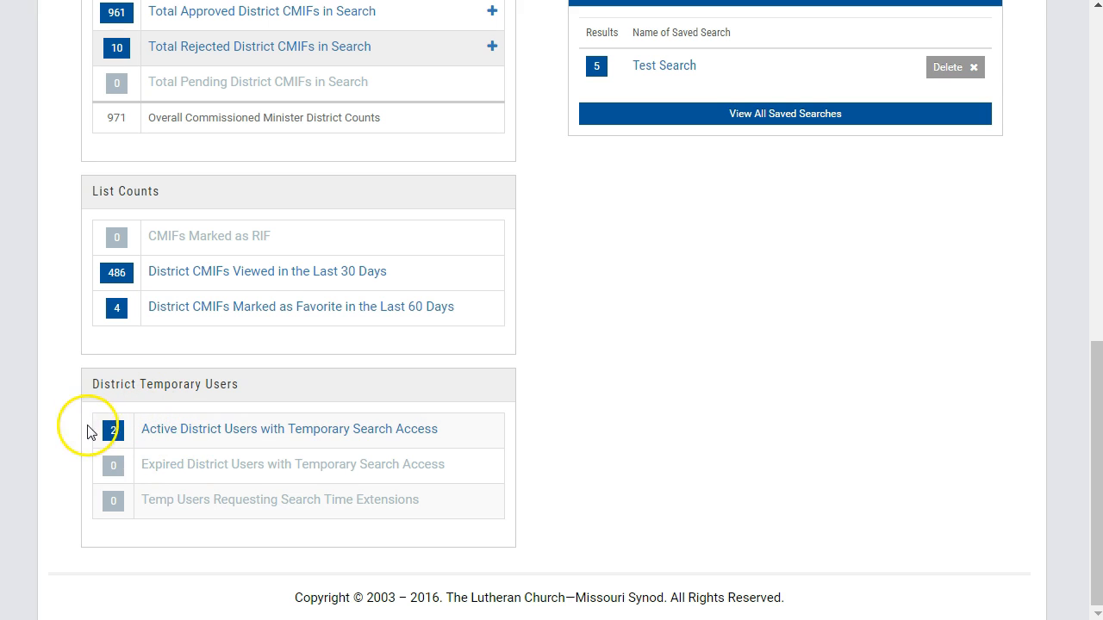
mouse_move(76, 435)
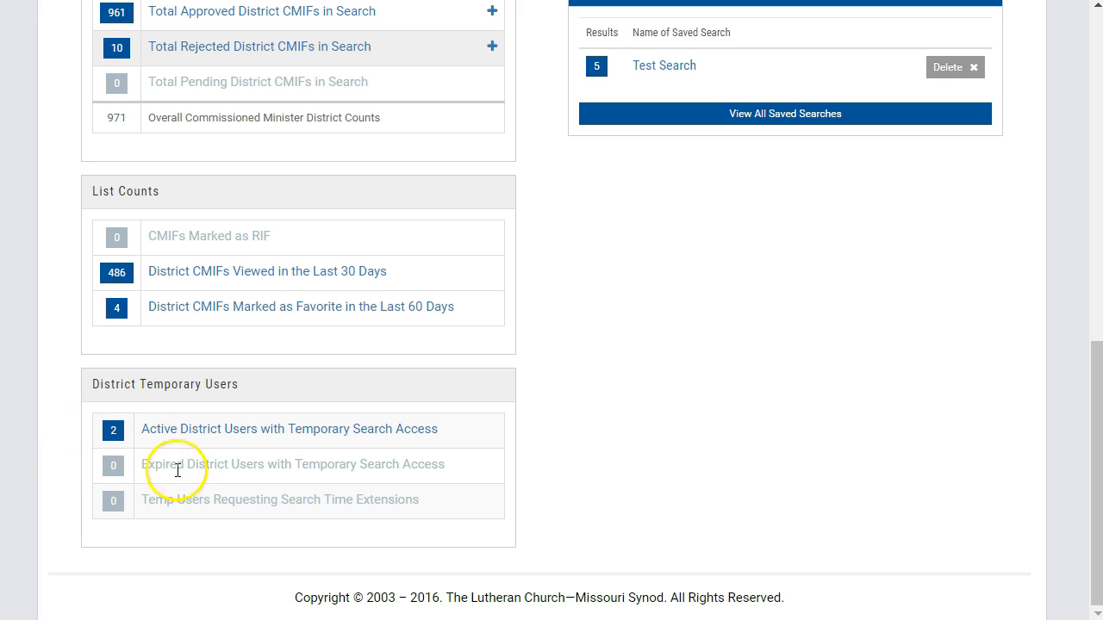
mouse_move(186, 472)
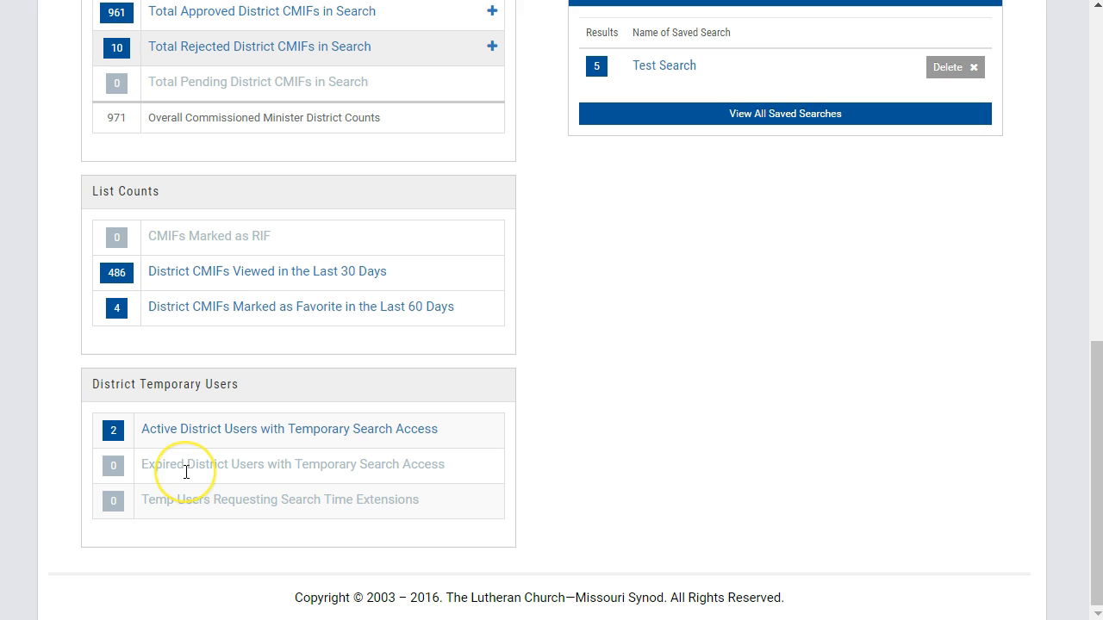
mouse_move(186, 472)
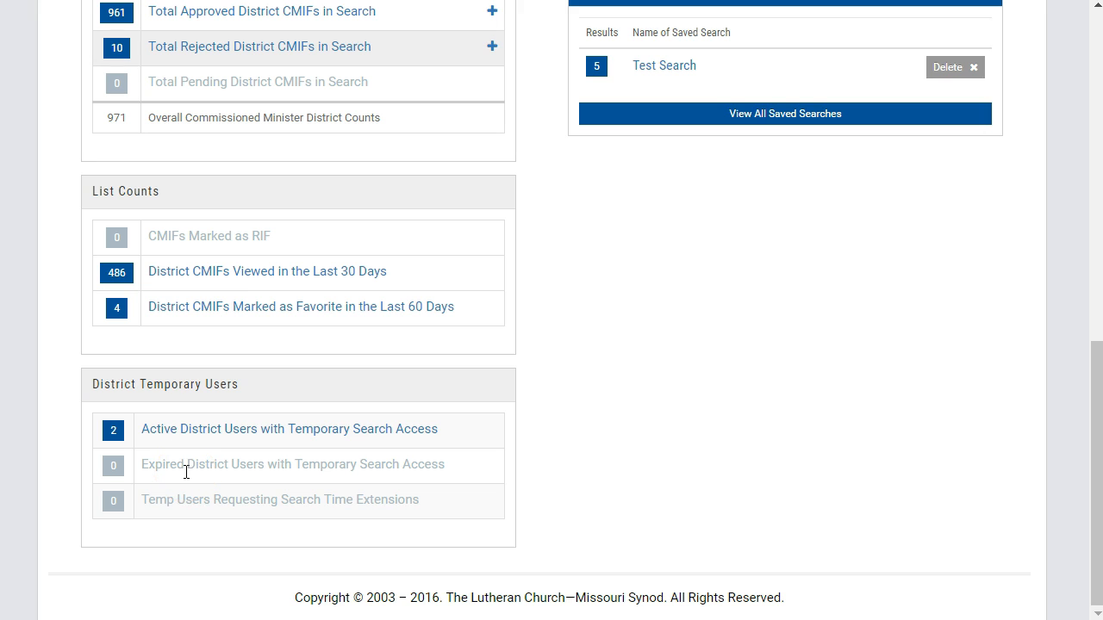
mouse_move(141, 503)
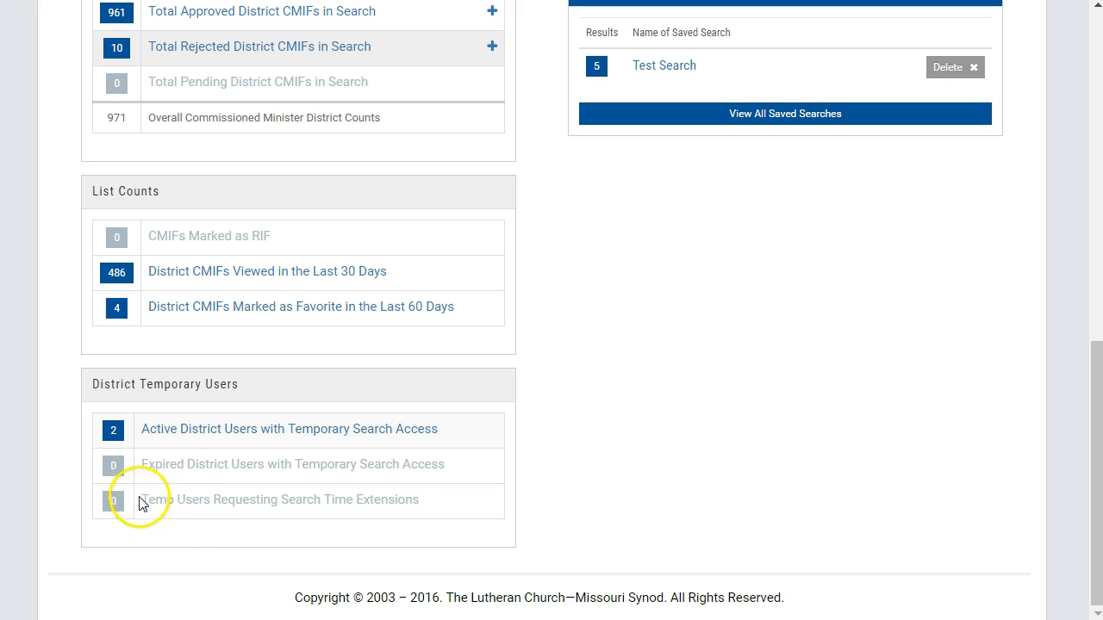
mouse_move(169, 497)
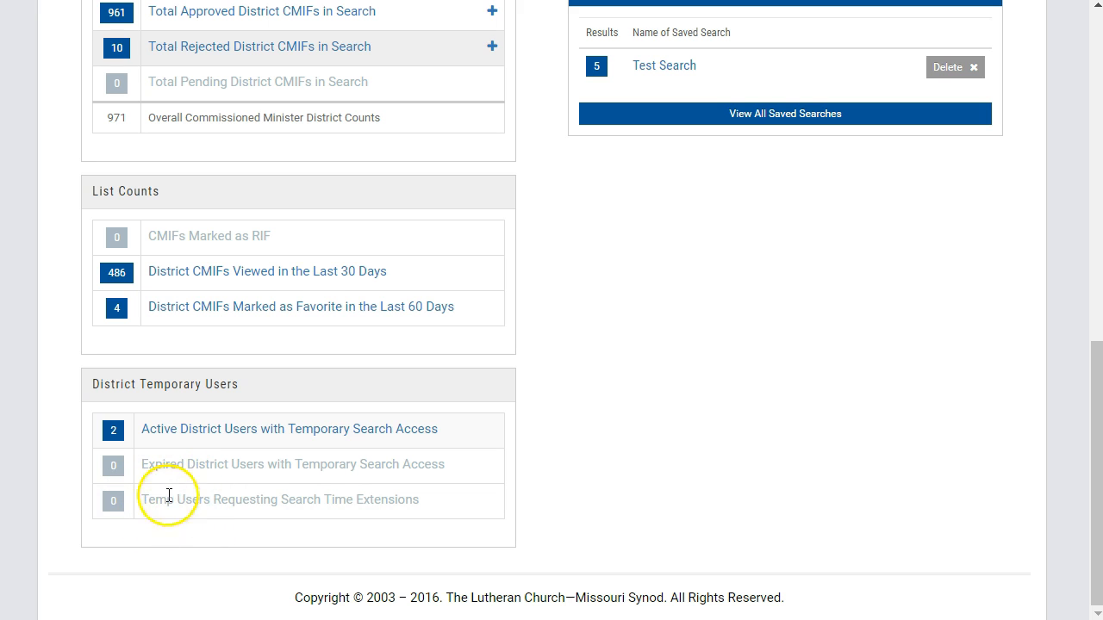
mouse_move(78, 489)
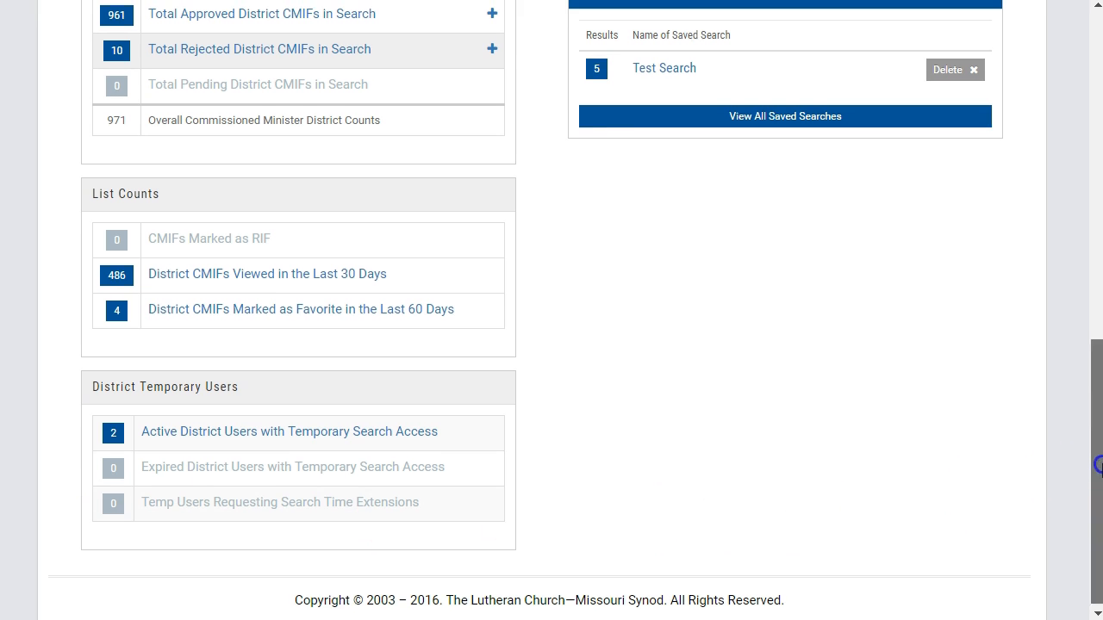
scroll(up, 3)
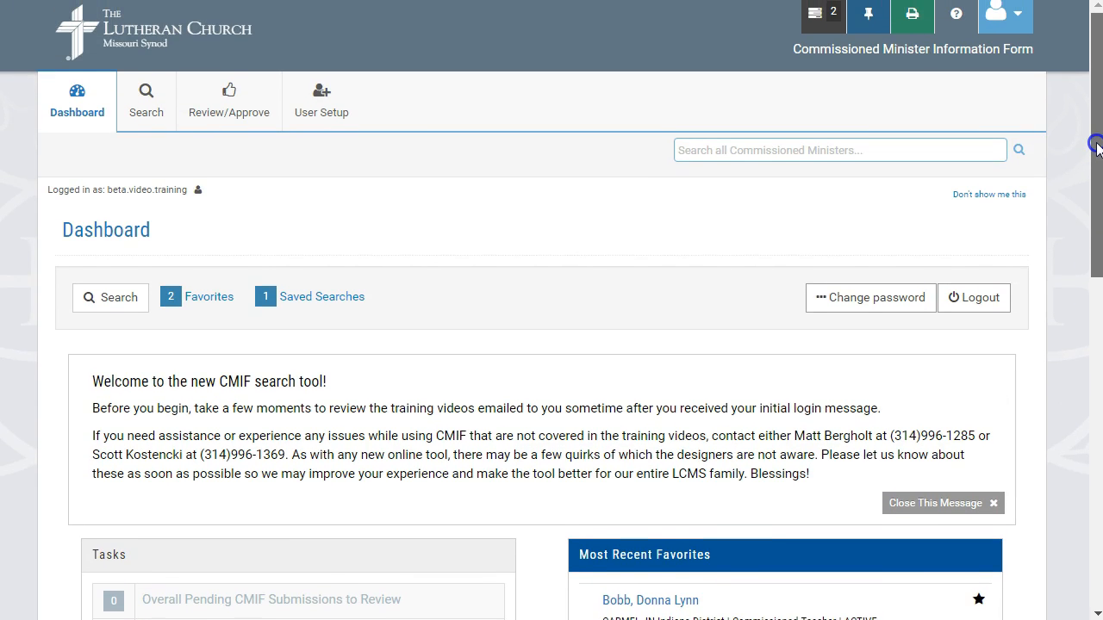